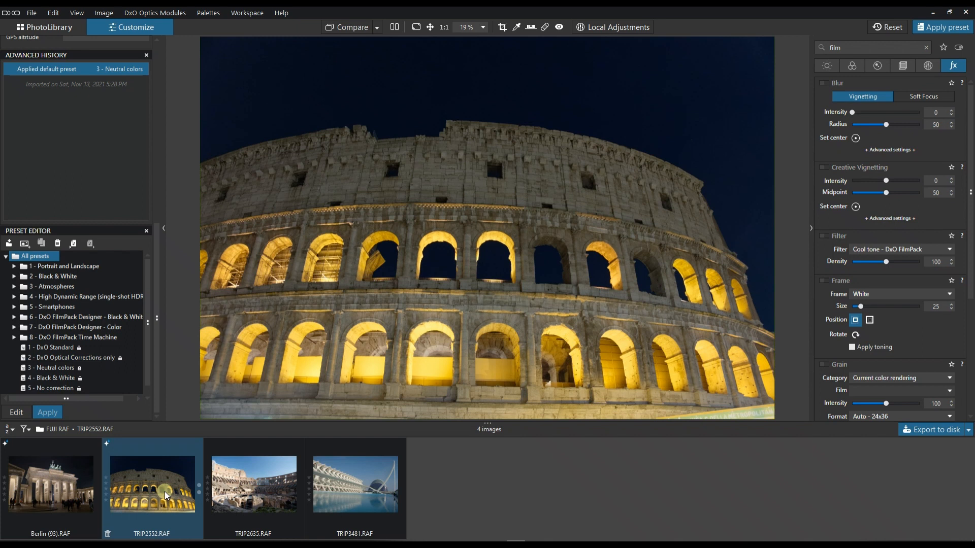
Select the TRIP2635.RAF daytime Colosseum interior photo in the filmstrip.
click(253, 484)
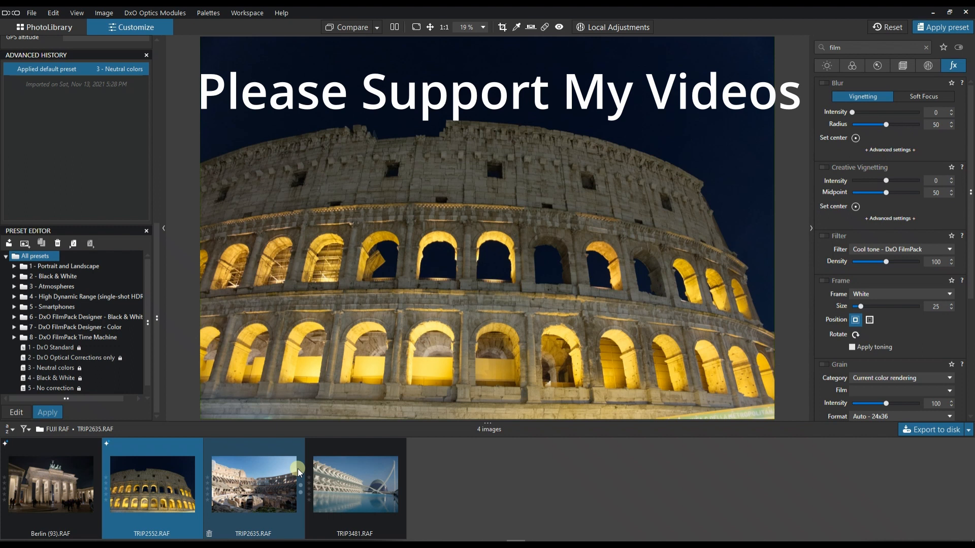
mouse_move(258, 463)
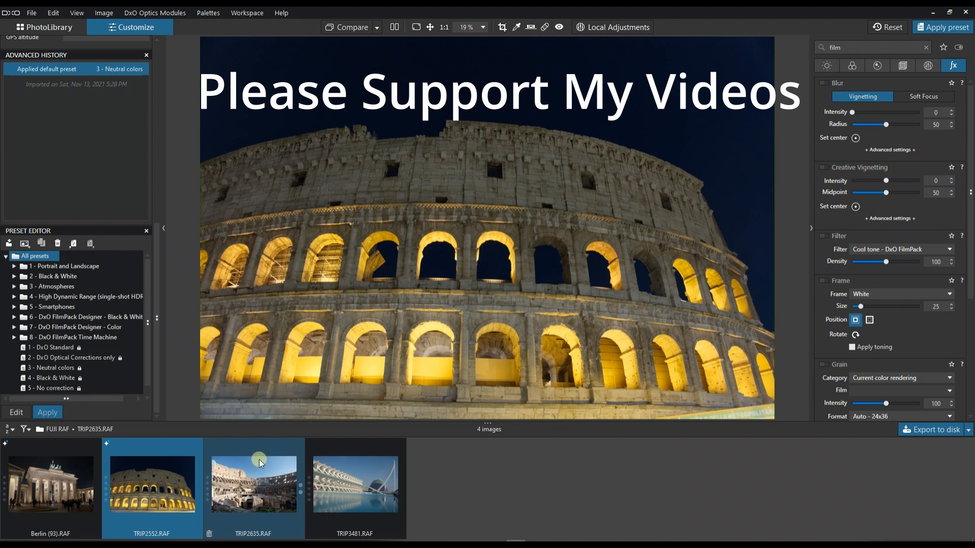
click(152, 484)
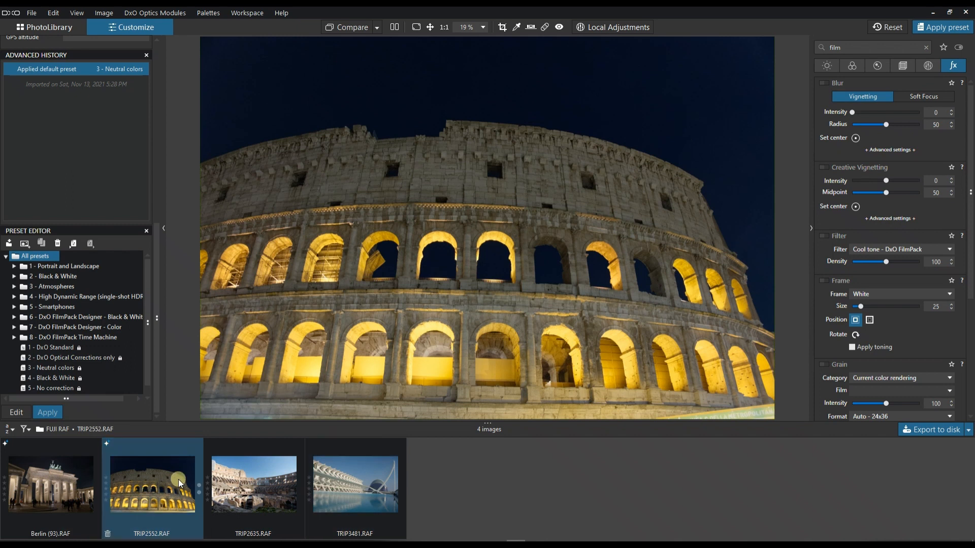
click(151, 485)
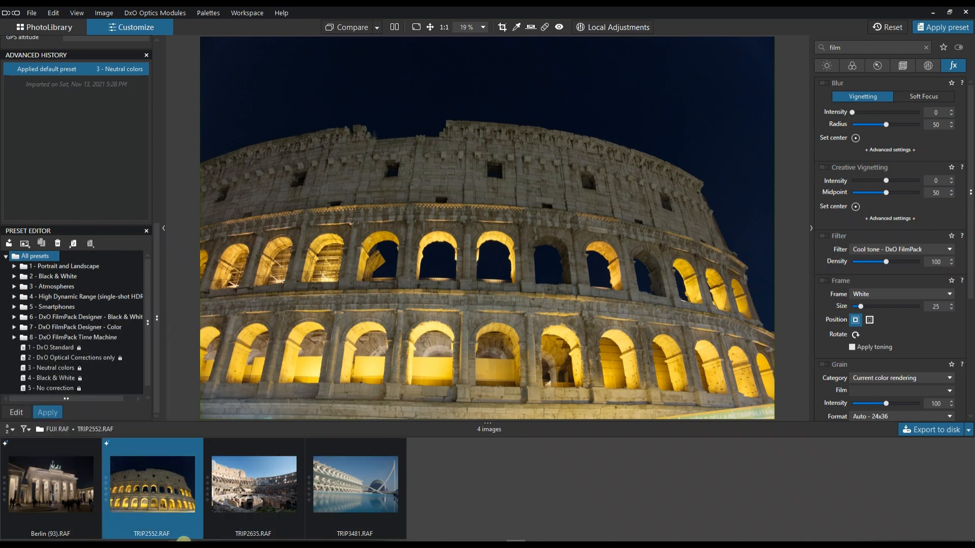
click(50, 484)
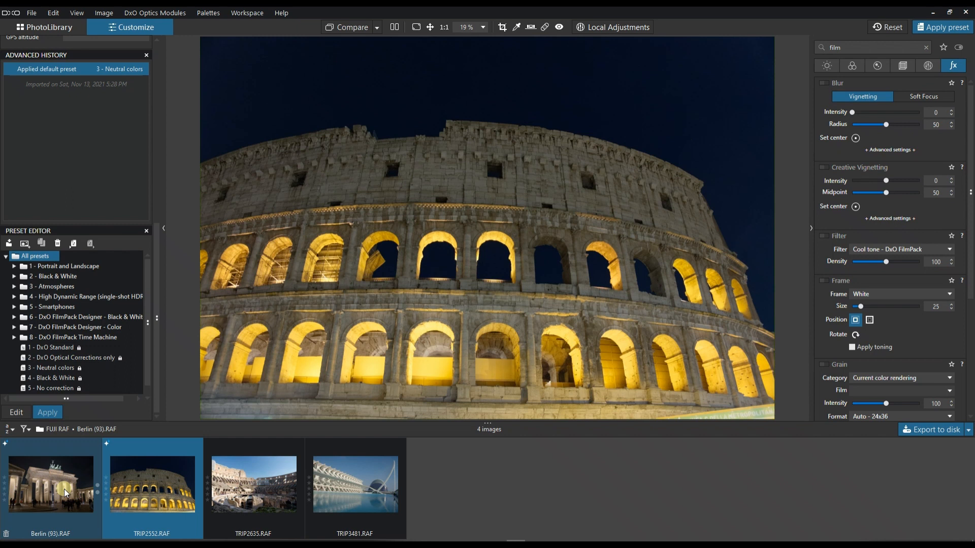
click(152, 485)
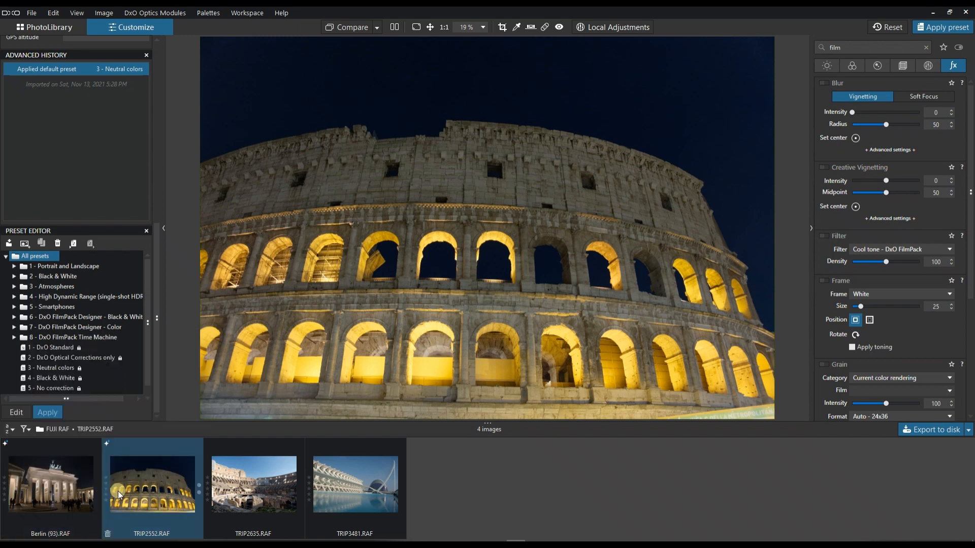
mouse_move(253, 502)
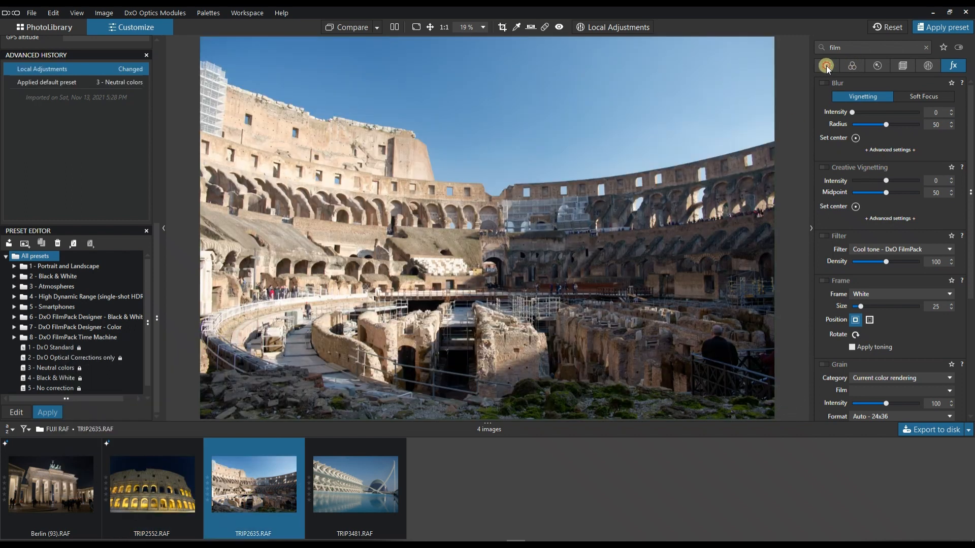
Clear the 'film' search in the Light tab and apply automatic microcontrast (16).
click(826, 66)
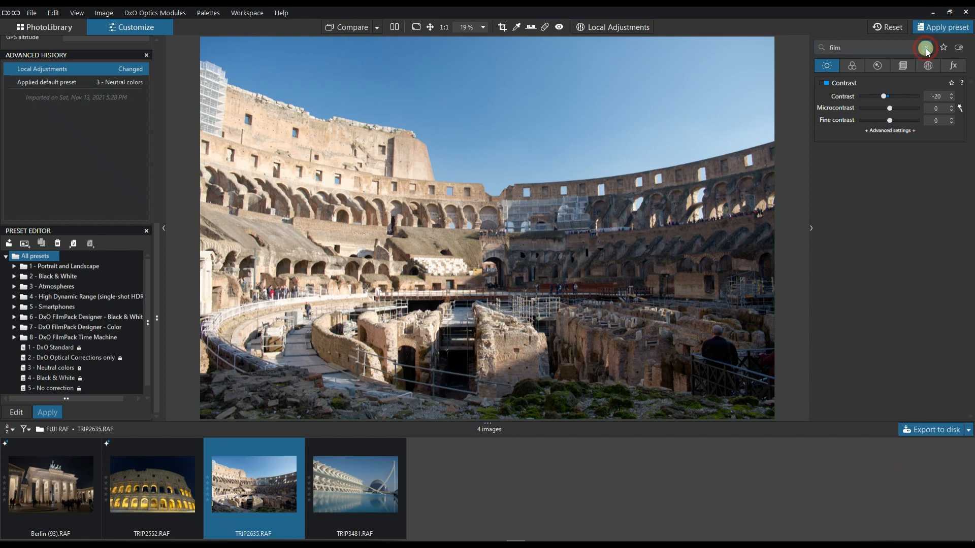
click(926, 47)
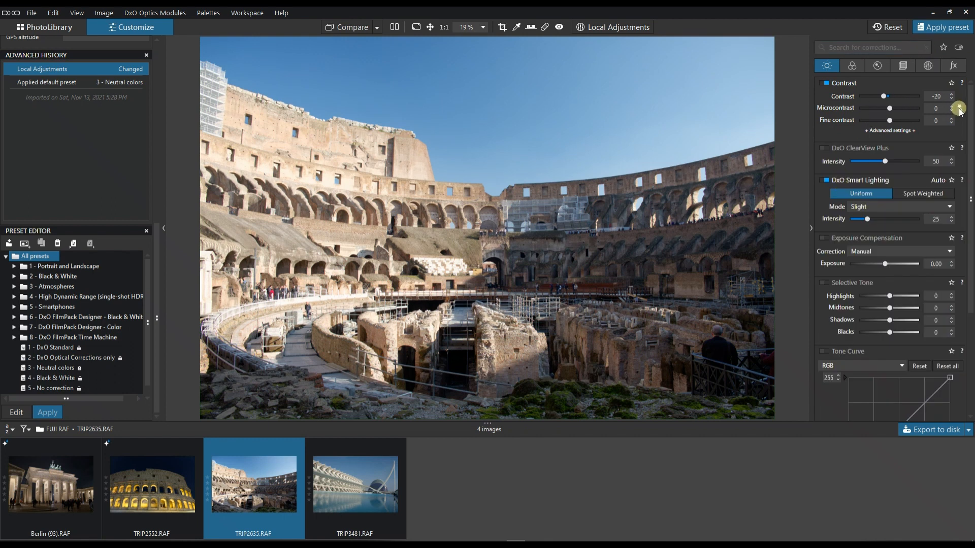
click(959, 107)
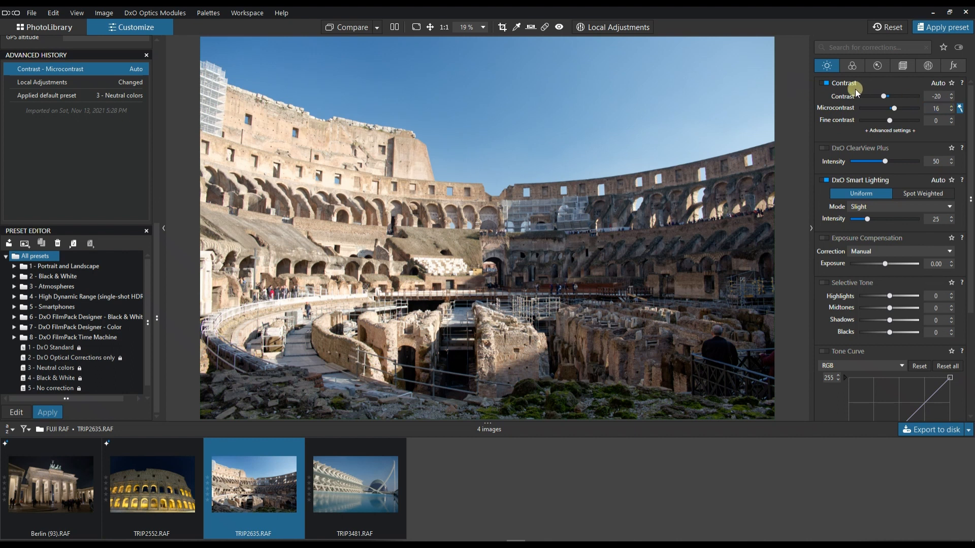
mouse_move(901, 141)
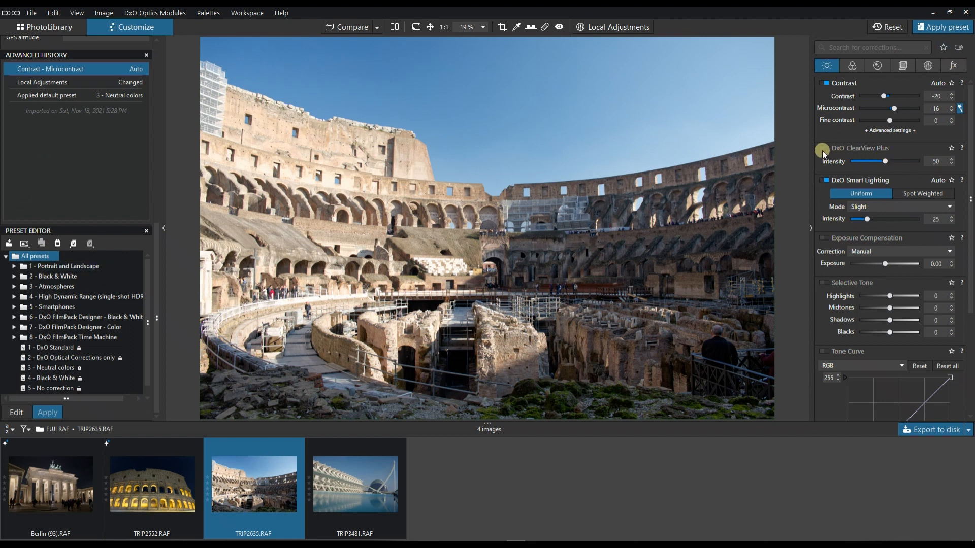
click(825, 148)
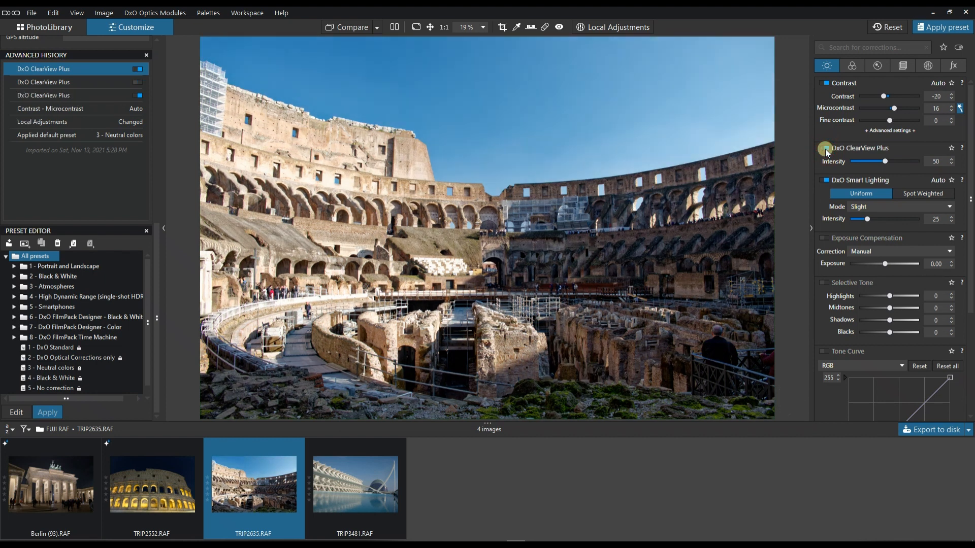
click(826, 147)
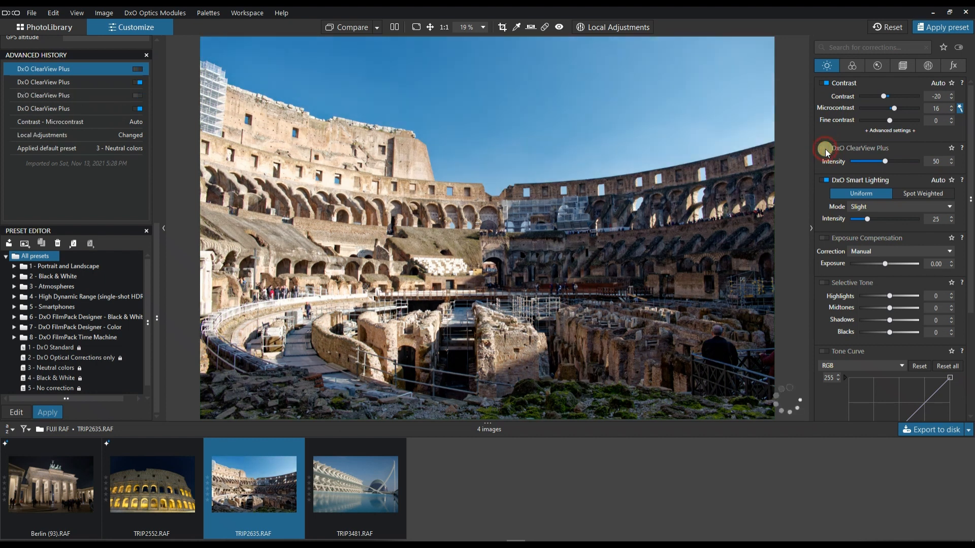
click(825, 147)
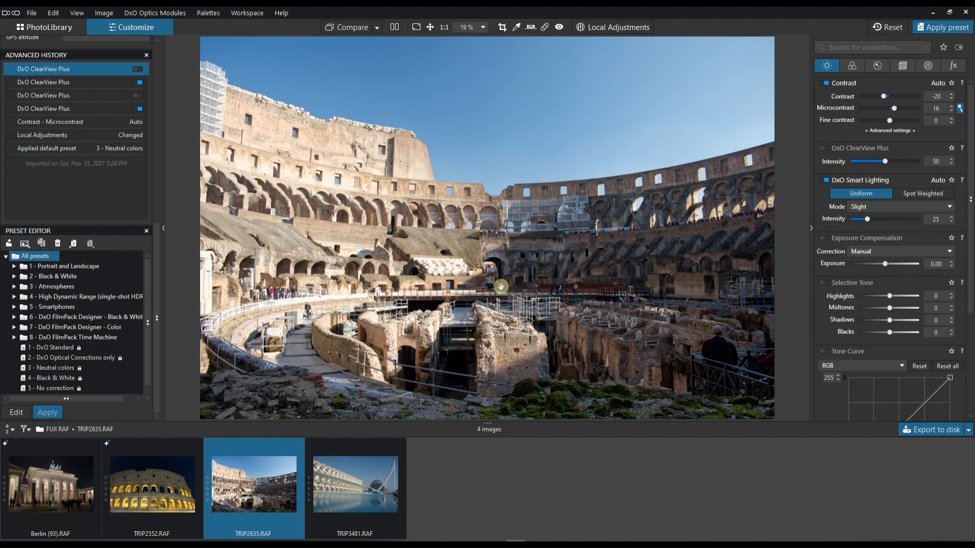
mouse_move(625, 192)
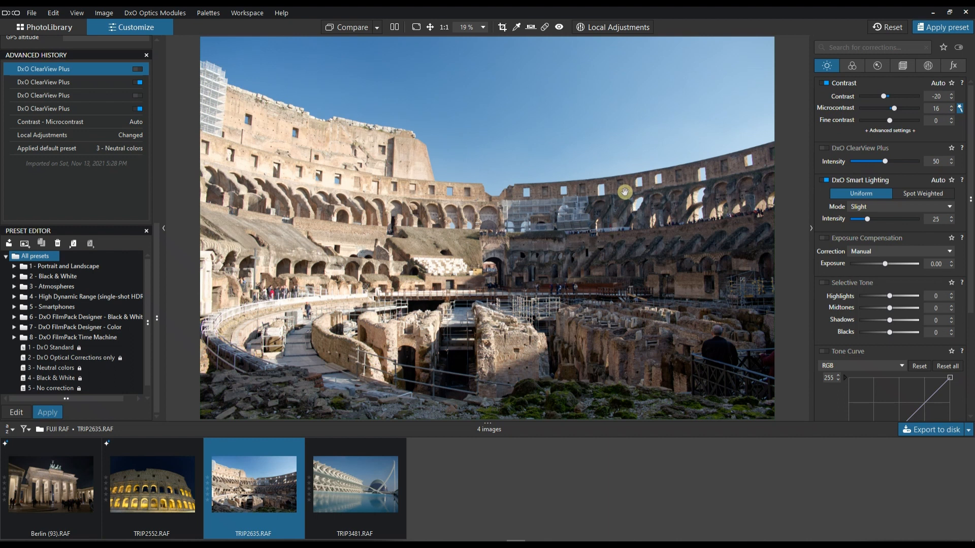
mouse_move(858, 279)
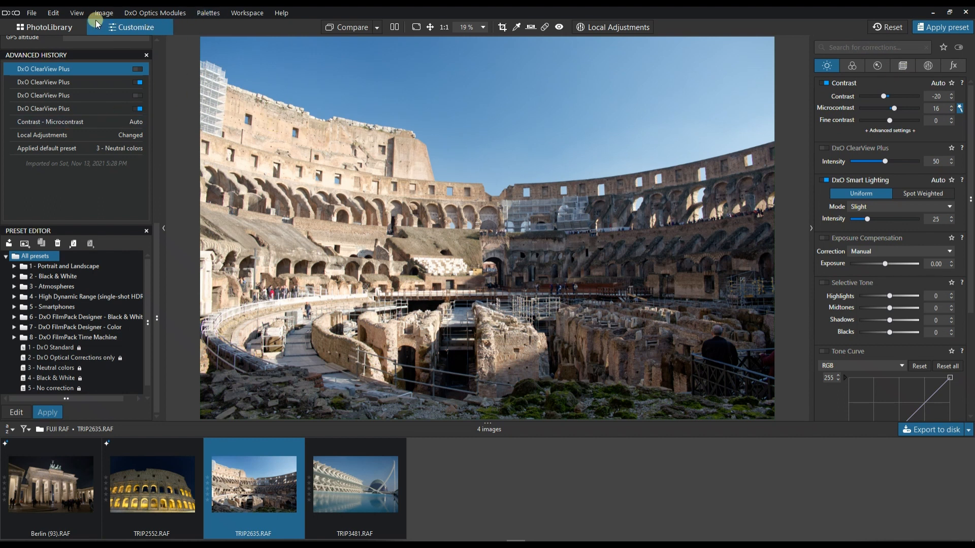
Open and close the View menu to reveal the Histogram and Metadata palettes.
click(77, 12)
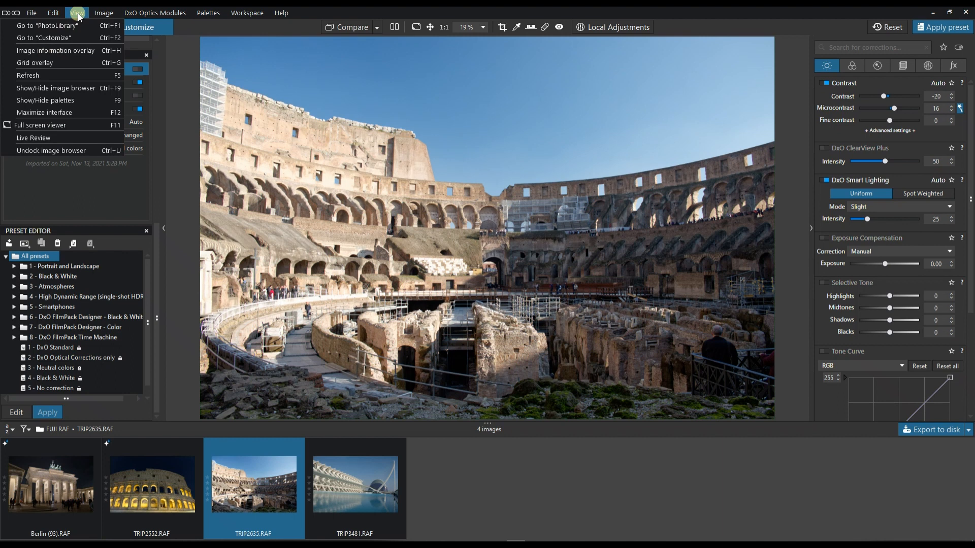
click(207, 12)
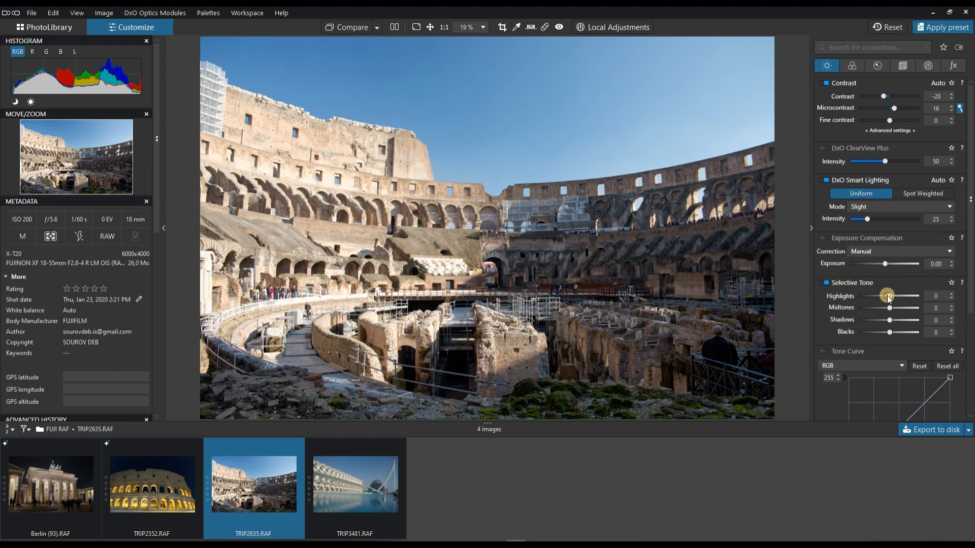
Set Selective Tone highlights to -24 and enable the tone curve with black point 15.
drag(887, 296, 883, 296)
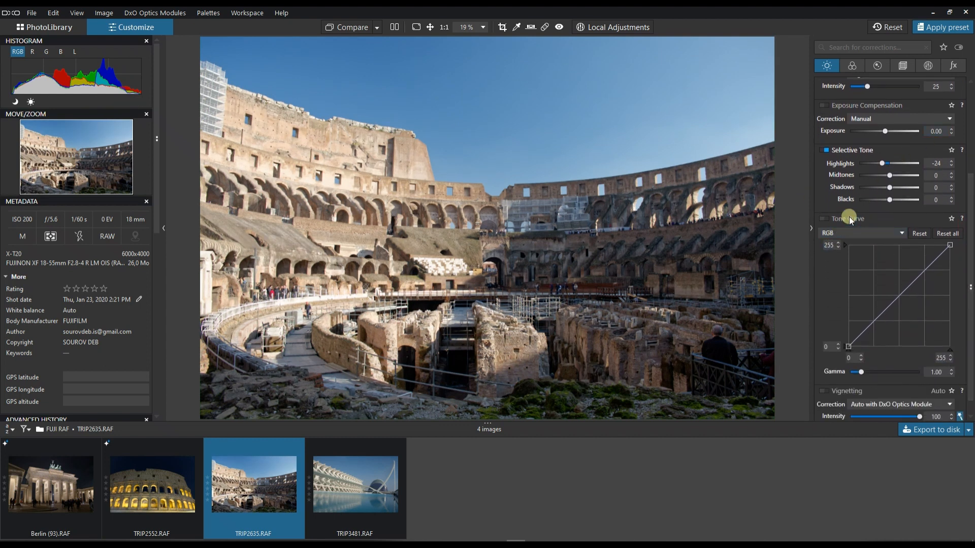
click(826, 218)
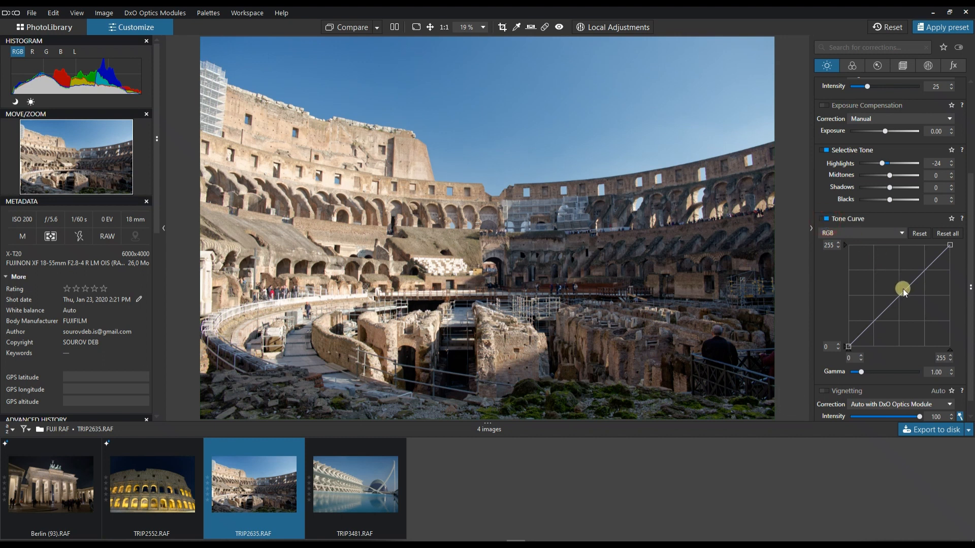
drag(903, 291, 856, 339)
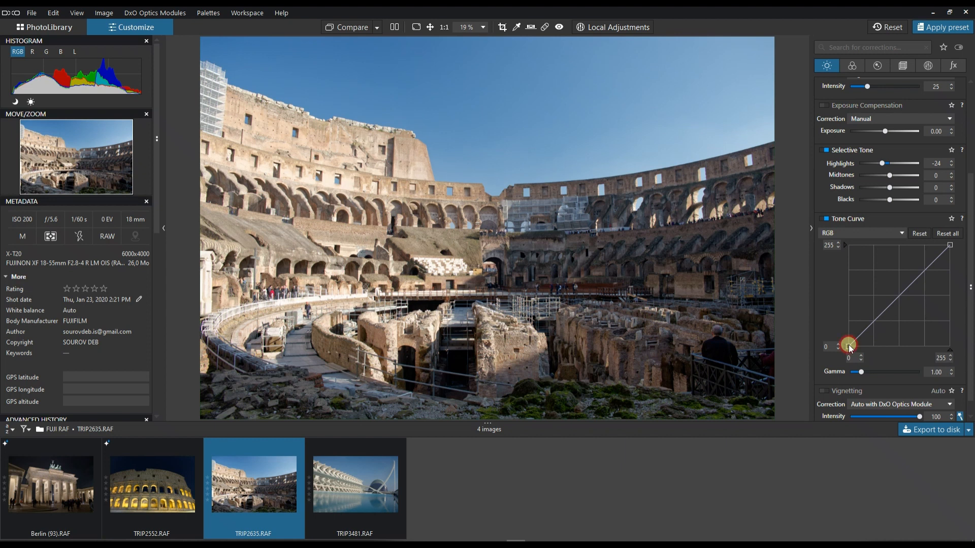
drag(848, 345, 848, 341)
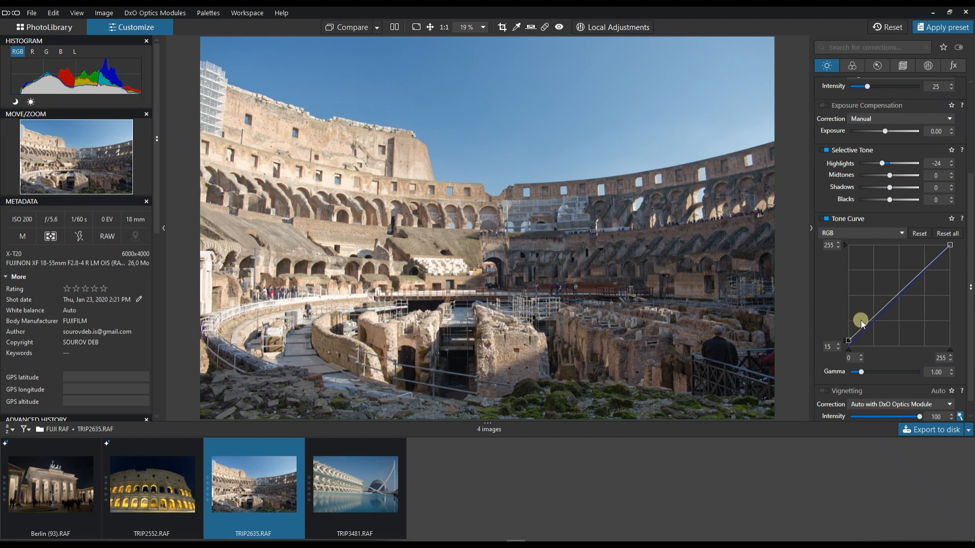
Add and adjust shadow and midtone points to shape the RGB tone curve.
drag(860, 318, 870, 322)
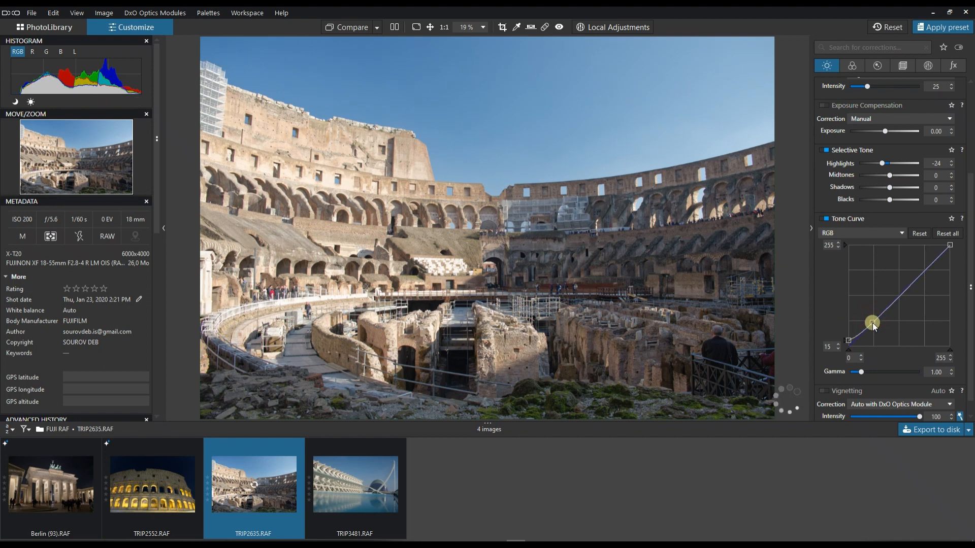
drag(873, 323, 890, 302)
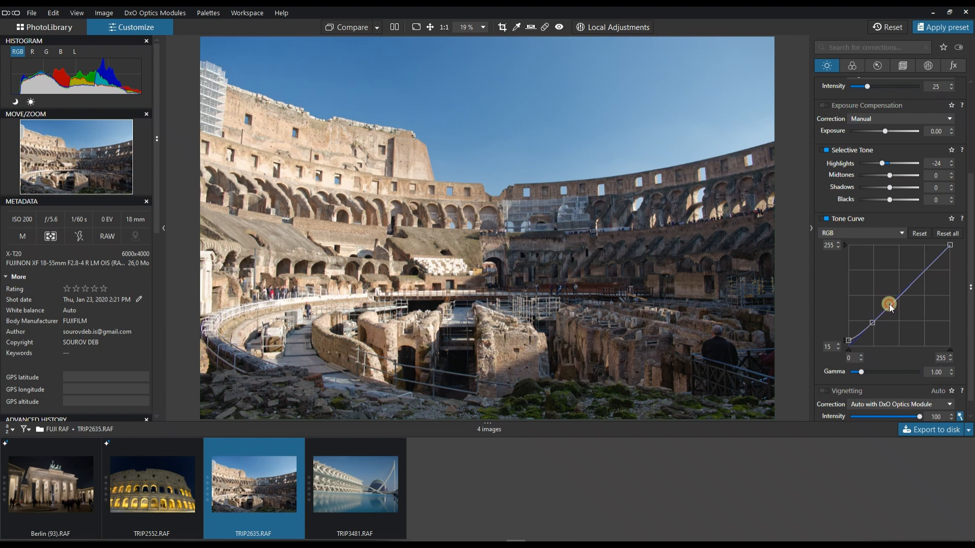
drag(888, 305, 894, 297)
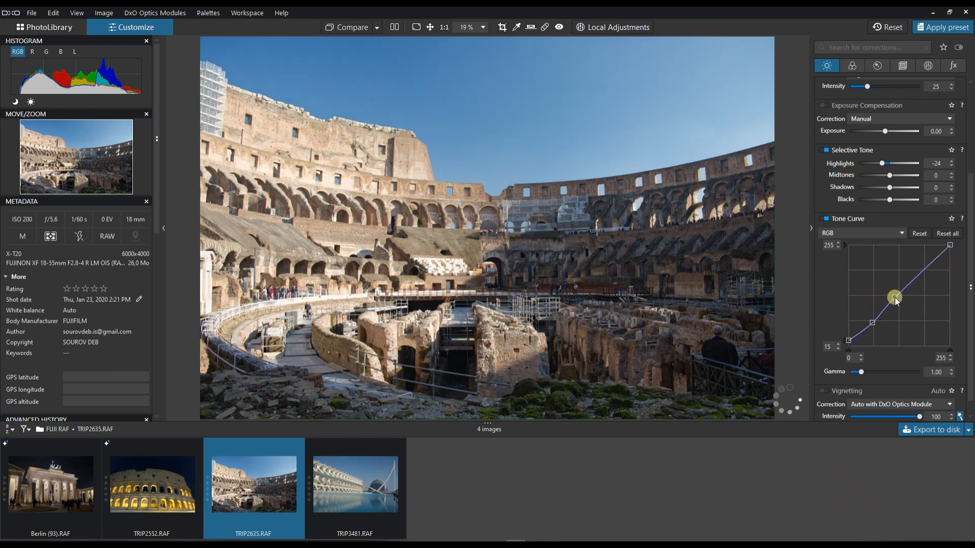
drag(894, 297, 894, 294)
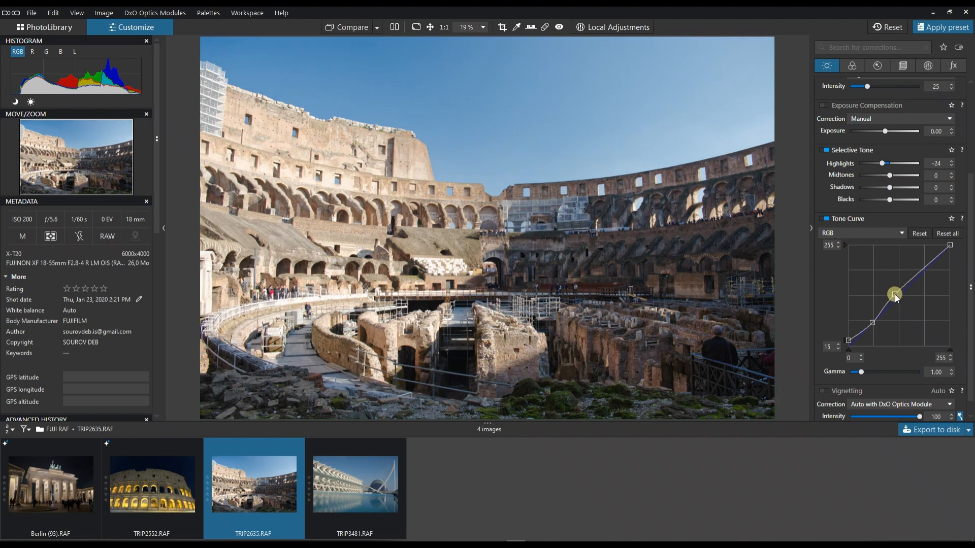
drag(894, 294, 903, 283)
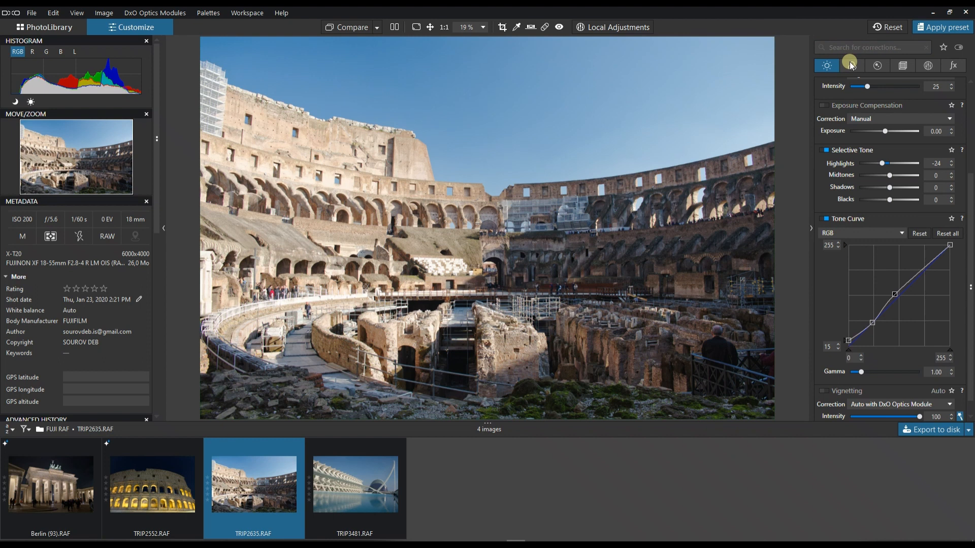
Pick the orange HSL channel and set saturation 23 and luminance -26.
click(850, 66)
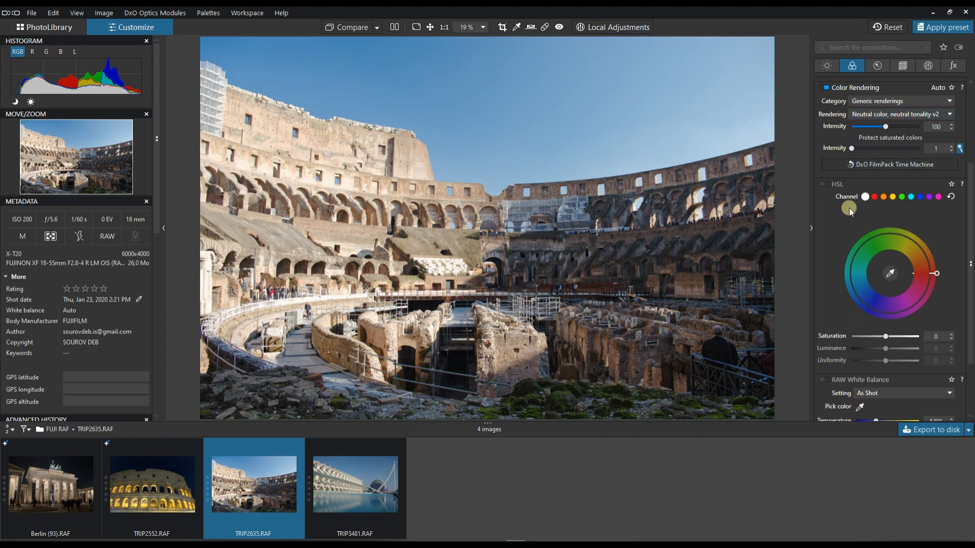
mouse_move(895, 235)
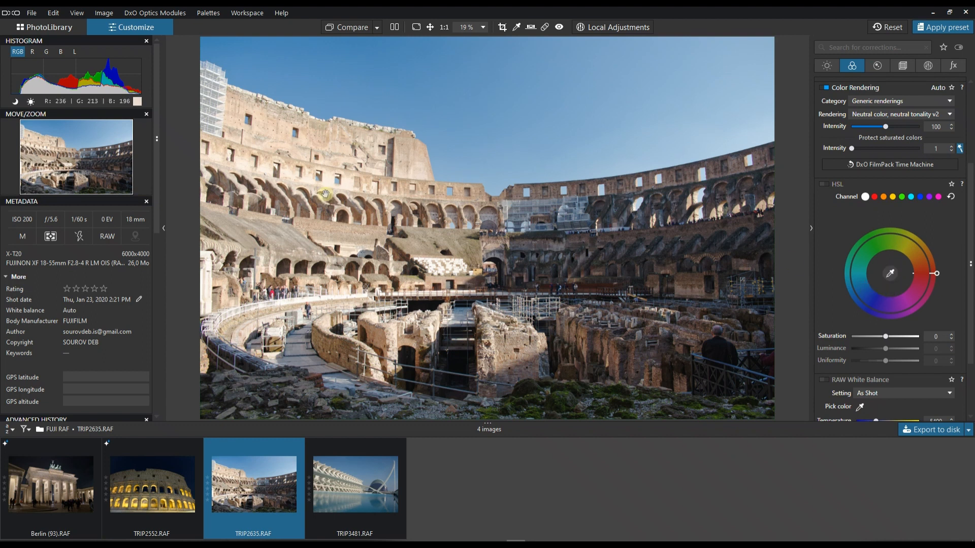
mouse_move(346, 169)
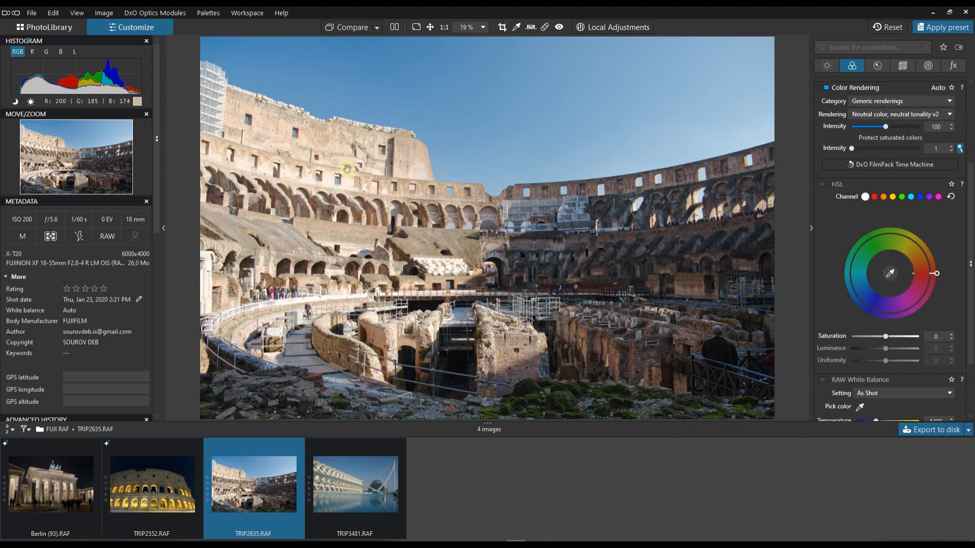
mouse_move(895, 275)
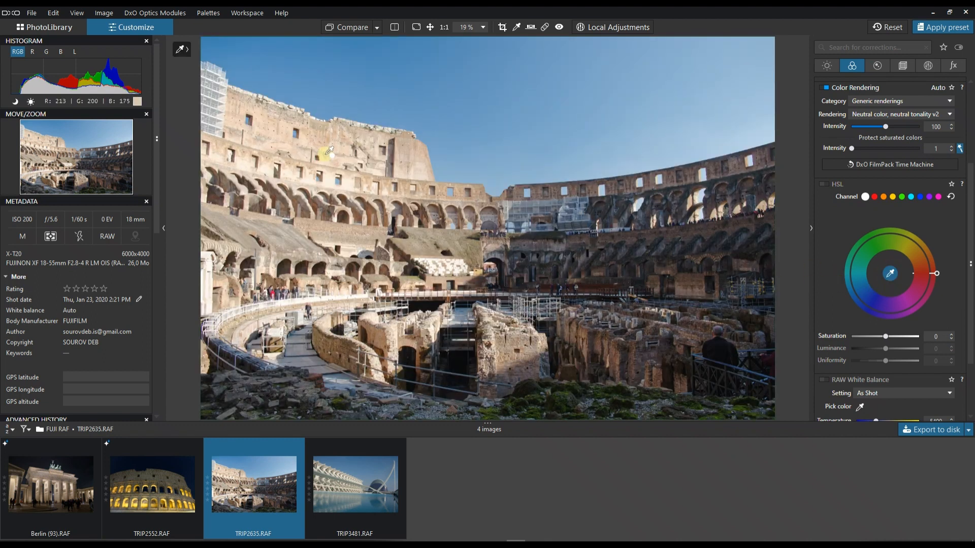
click(326, 152)
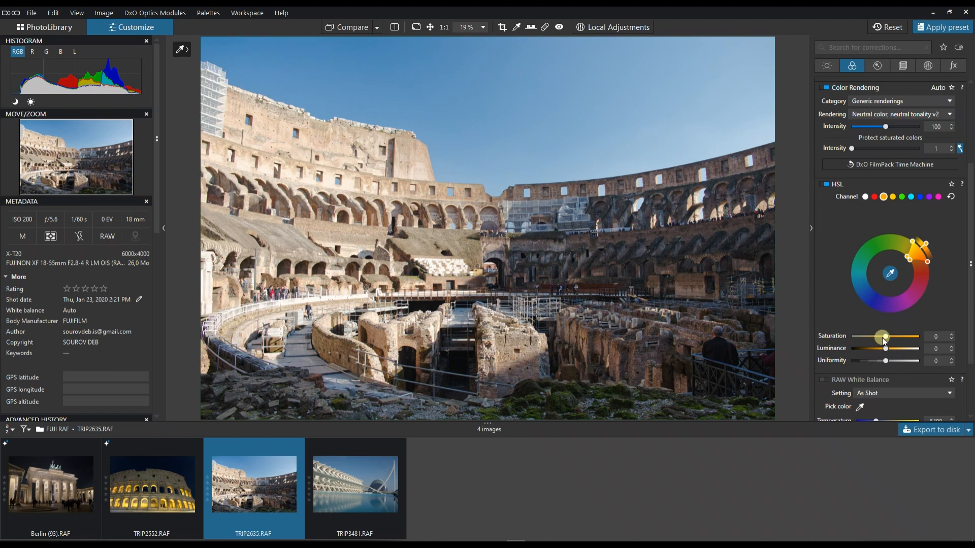
drag(884, 336, 890, 336)
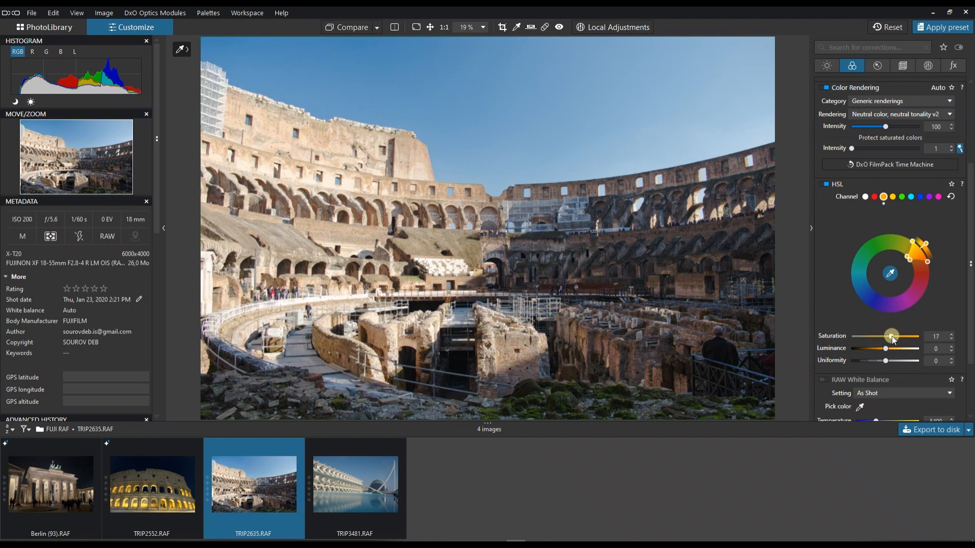
drag(891, 335, 885, 347)
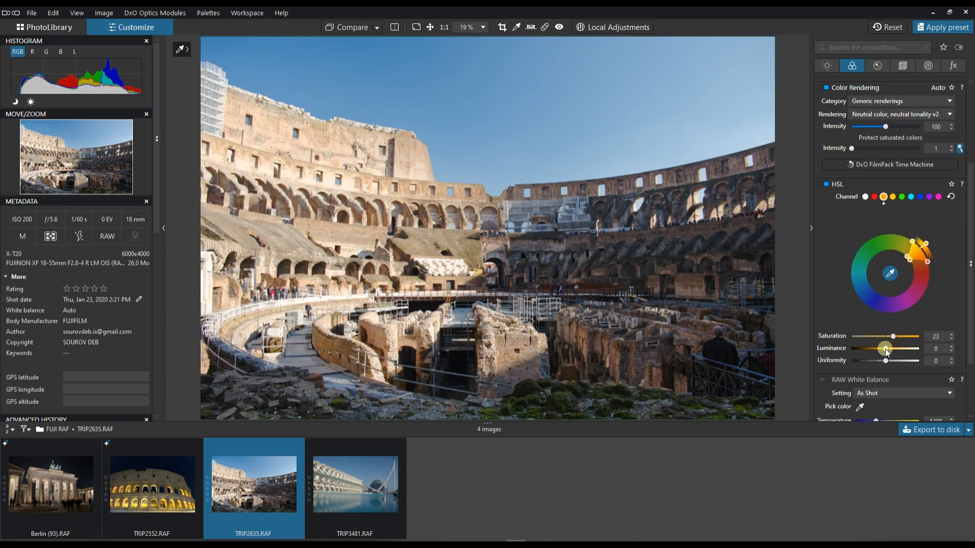
drag(885, 349, 877, 348)
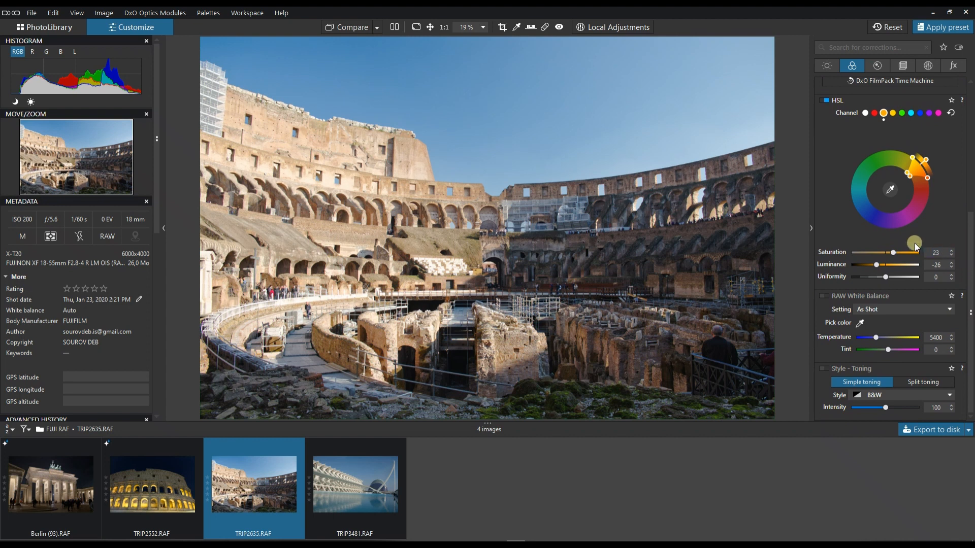
Enable RAW White Balance, keeping As Shot at temperature 5237 and tint -1.
click(827, 299)
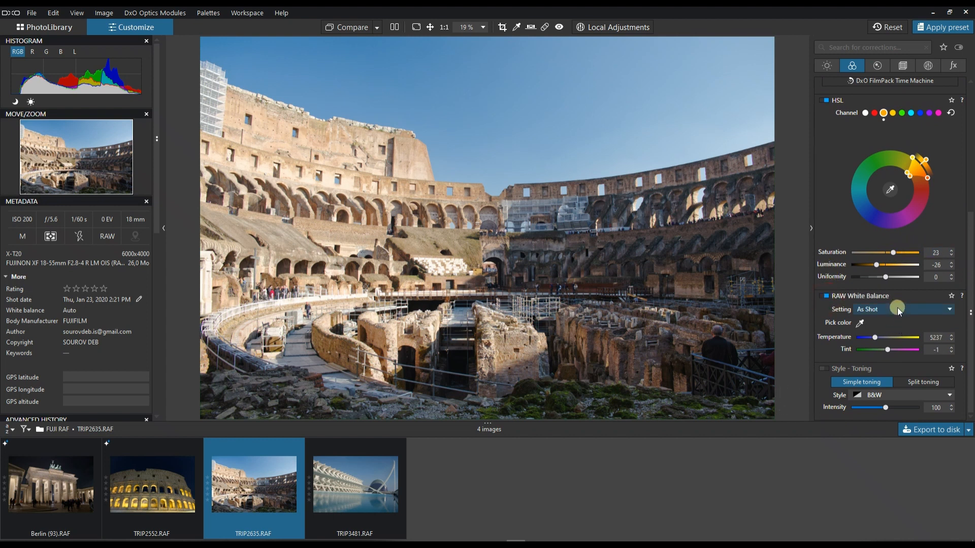
click(905, 309)
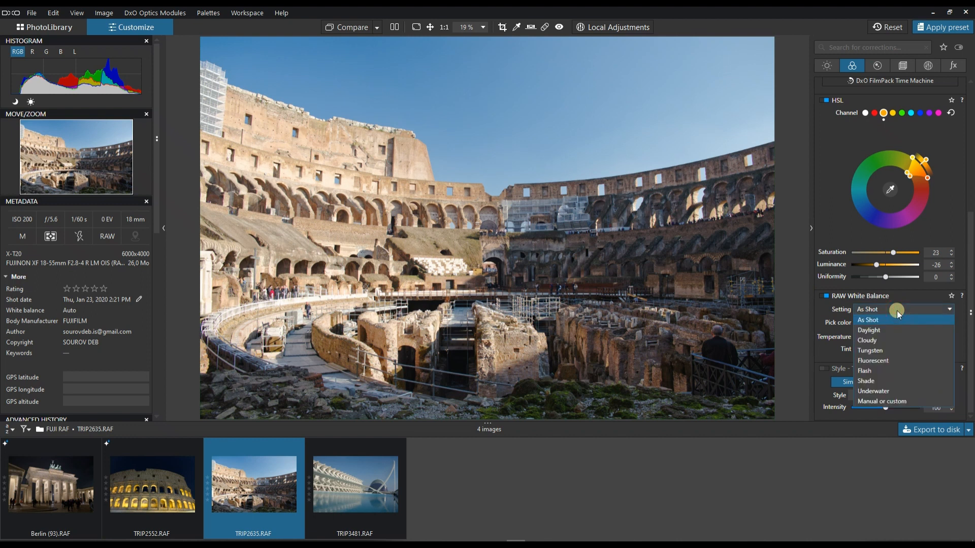
click(868, 320)
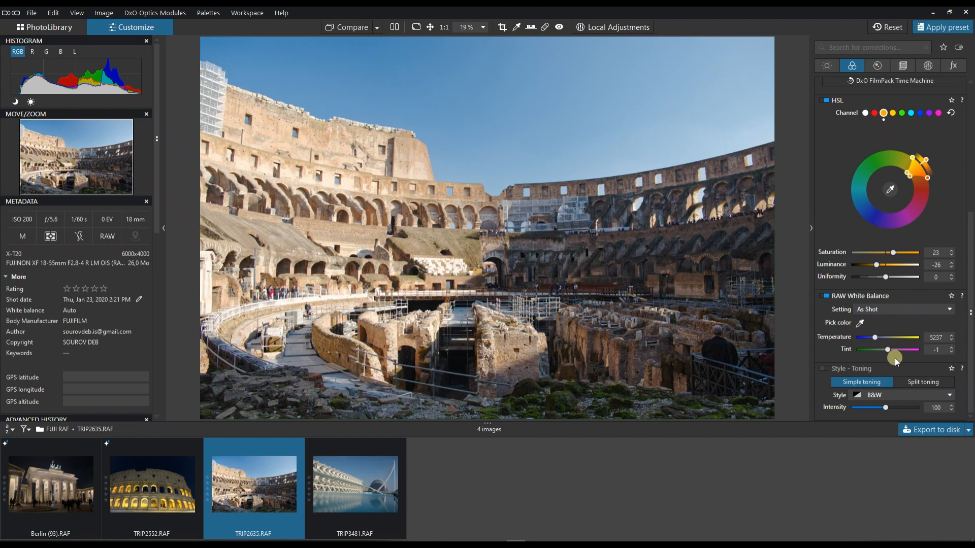
click(875, 66)
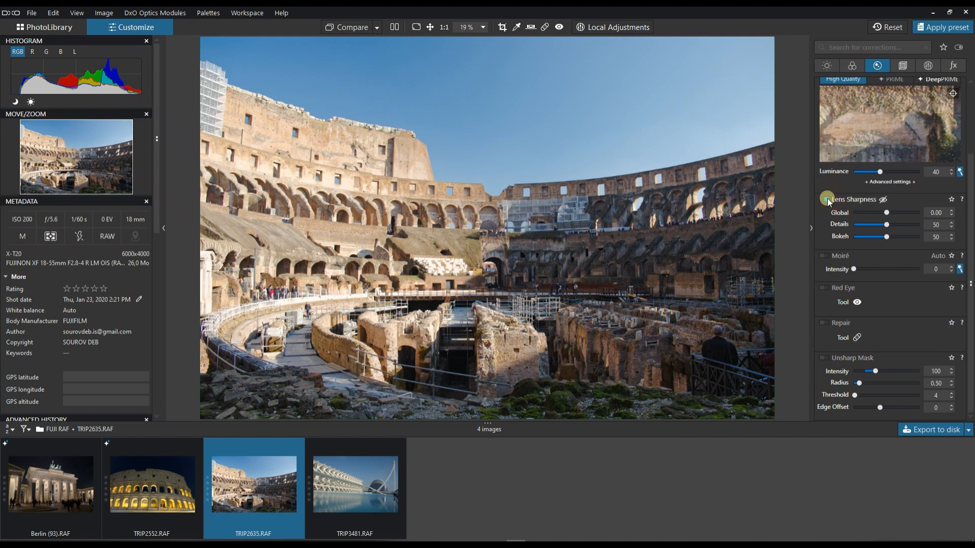
Enable Lens Sharpness with global 0, details 50 and bokeh 50.
click(826, 200)
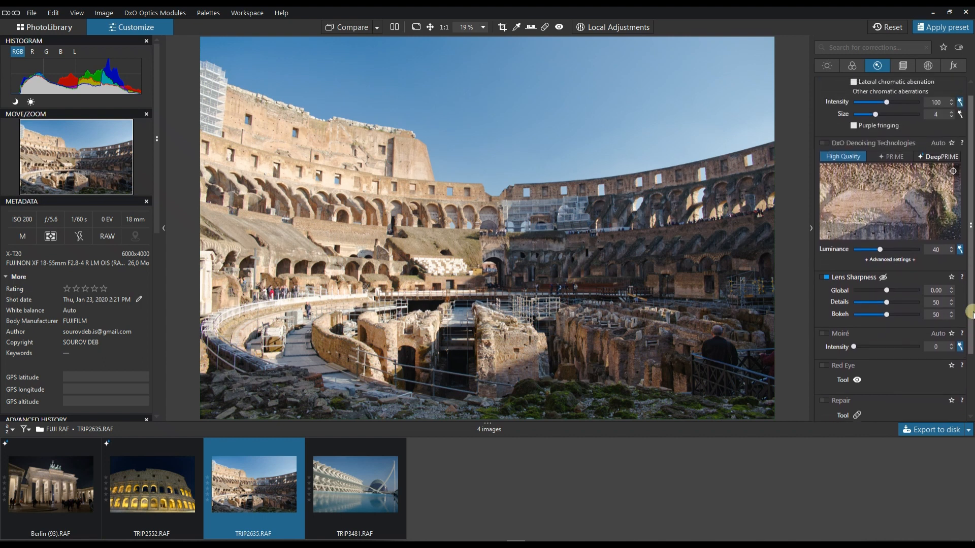
click(902, 66)
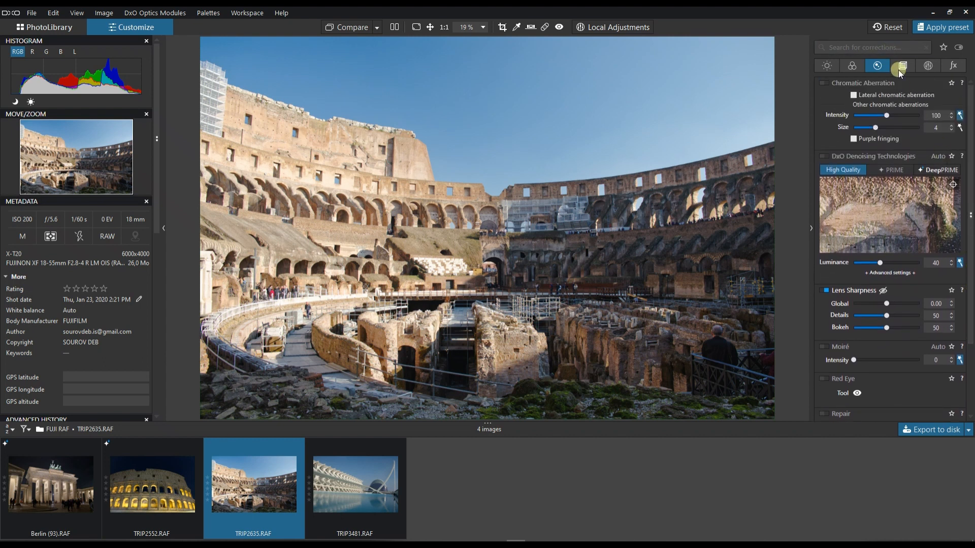
click(900, 66)
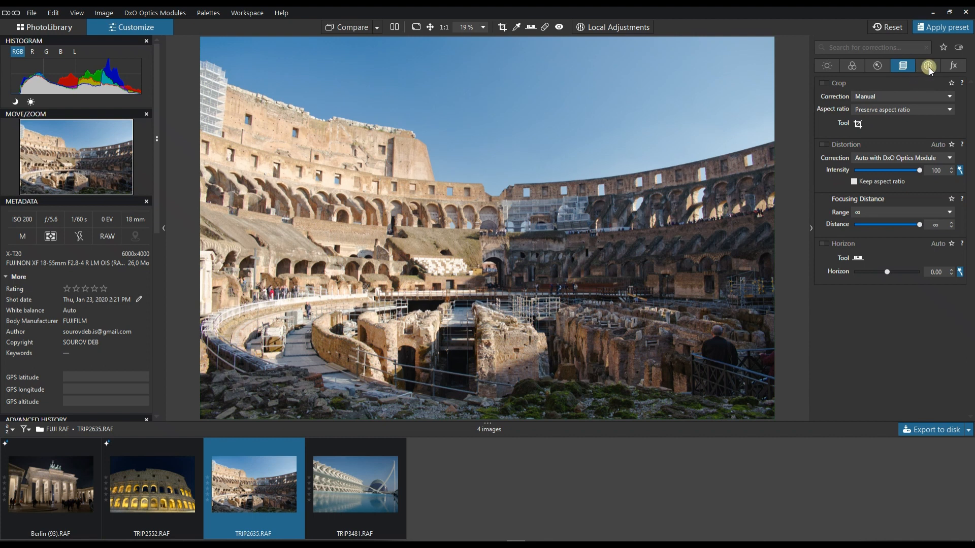
mouse_move(928, 66)
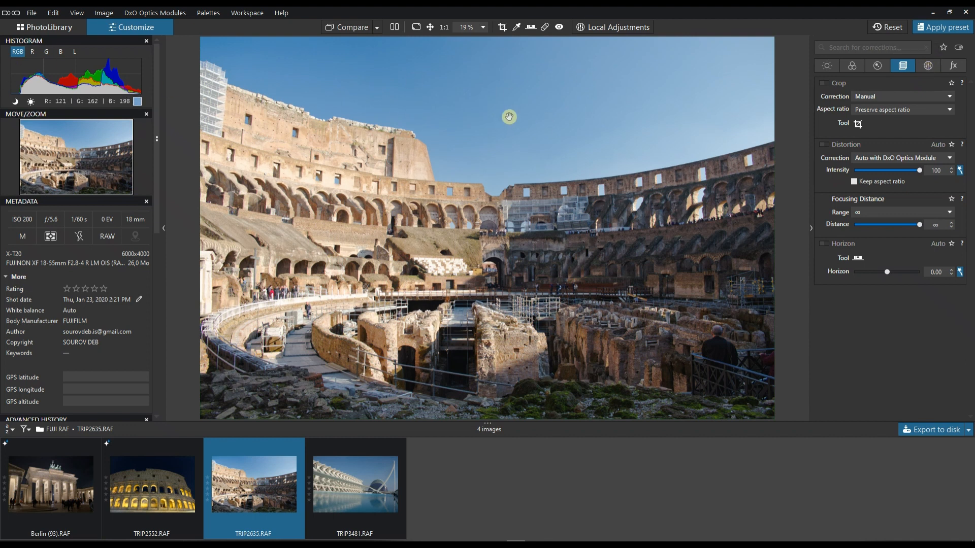
mouse_move(557, 93)
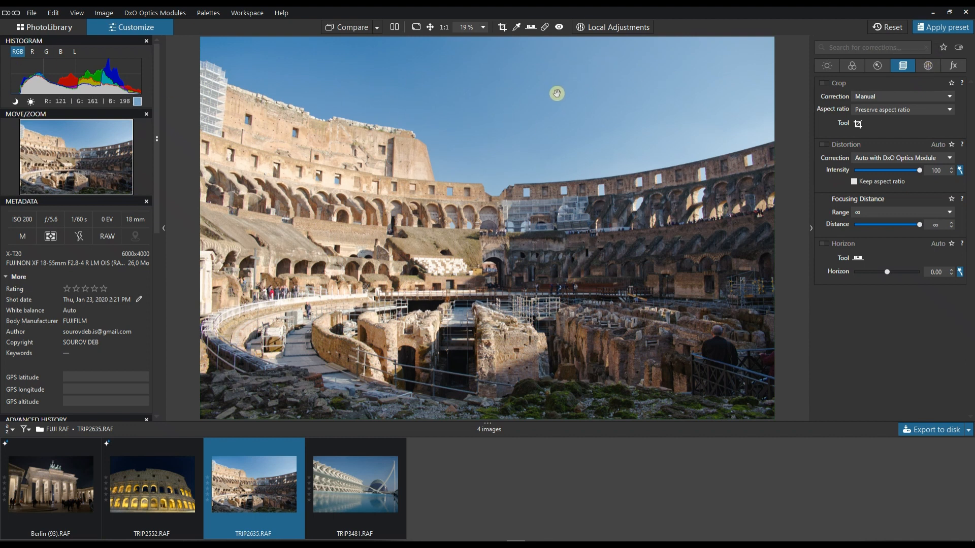
mouse_move(287, 94)
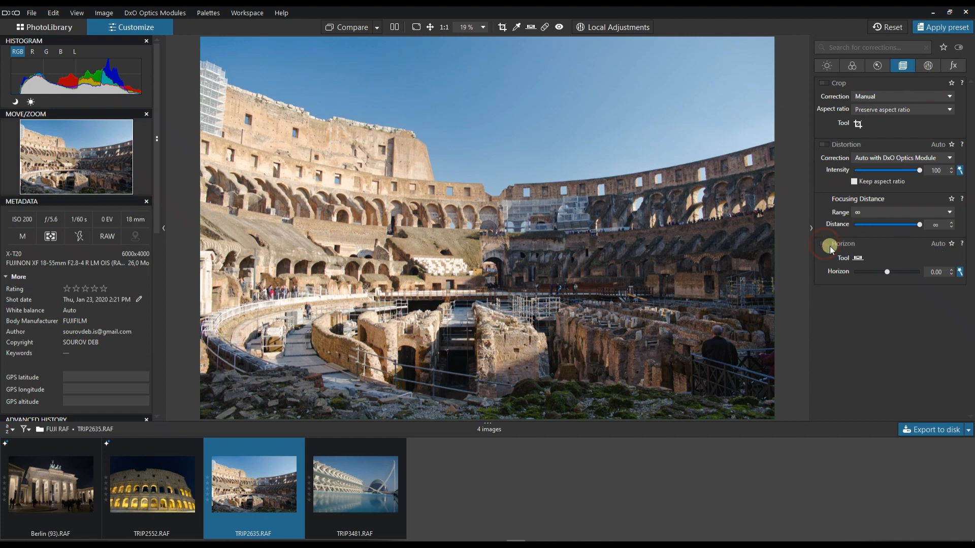
Enable Horizon at 0.65 and Distortion correction, toggling Distortion off and on to compare.
click(826, 244)
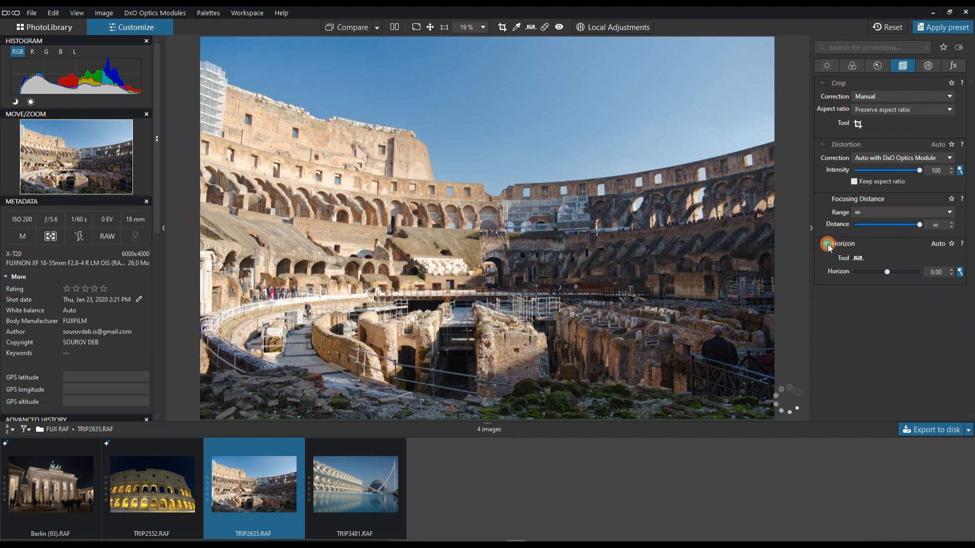
drag(889, 272, 885, 272)
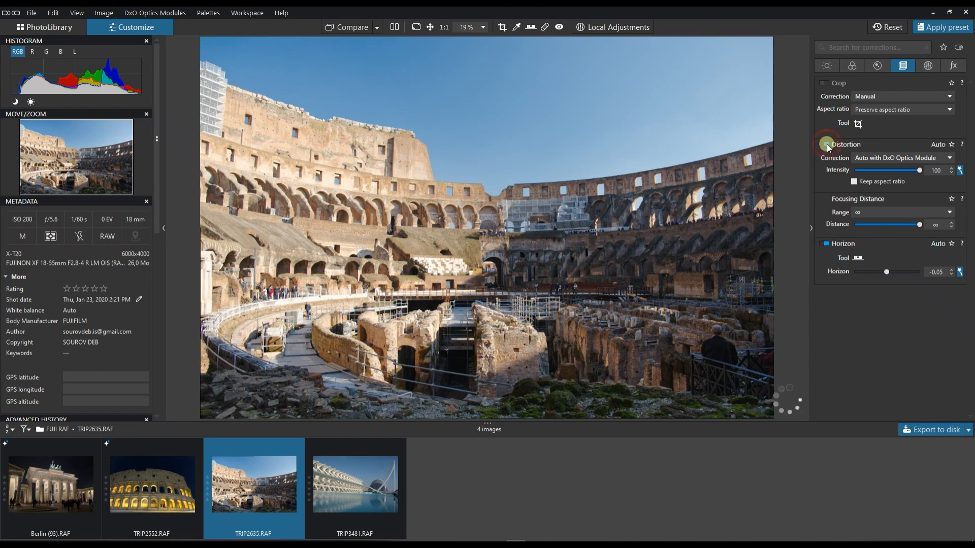
drag(887, 272, 889, 272)
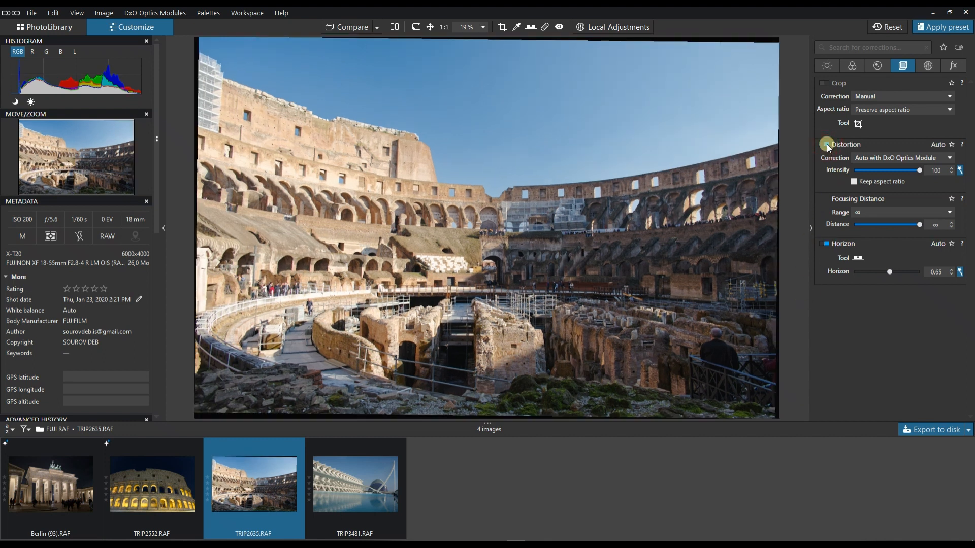
drag(889, 271, 887, 272)
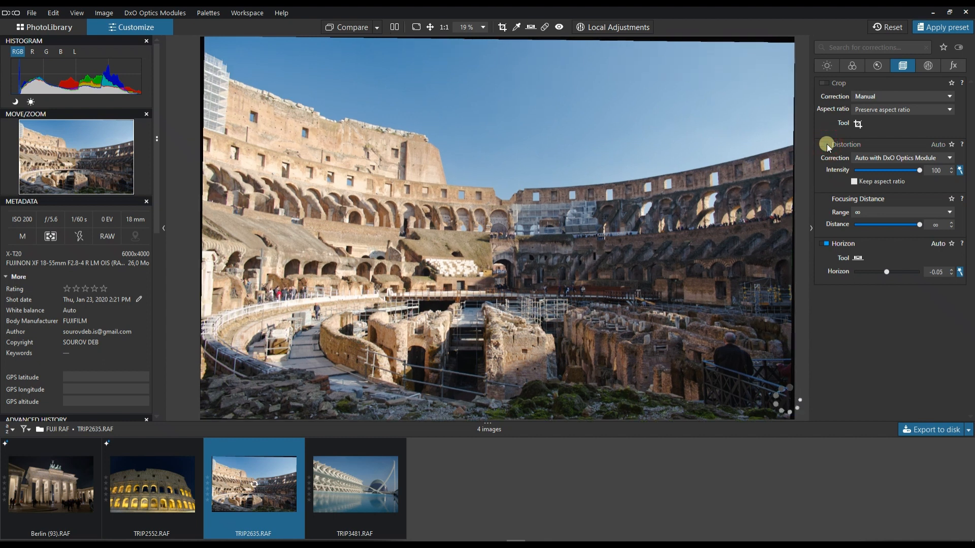
drag(887, 272, 890, 272)
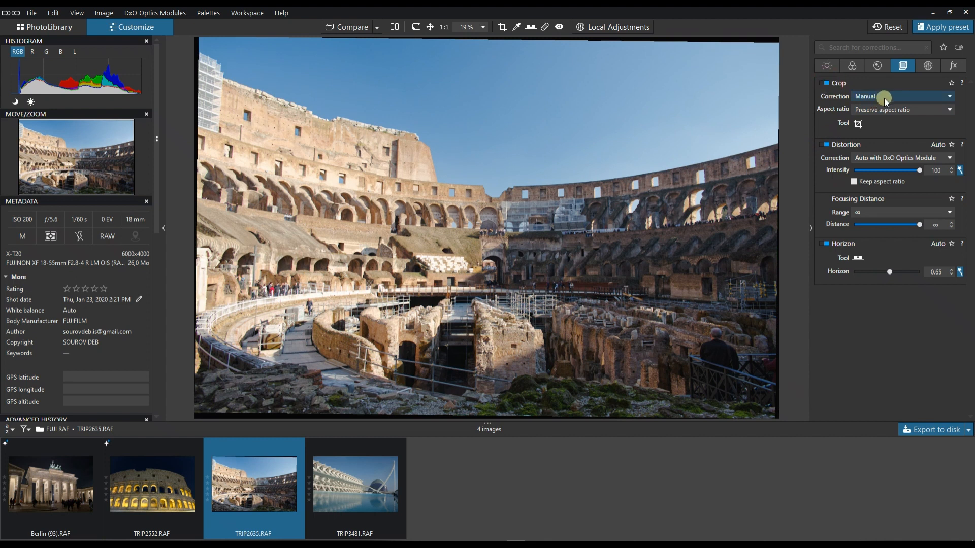
Set Crop Correction to Auto based on keystoning/horizon, removing the black borders.
click(902, 97)
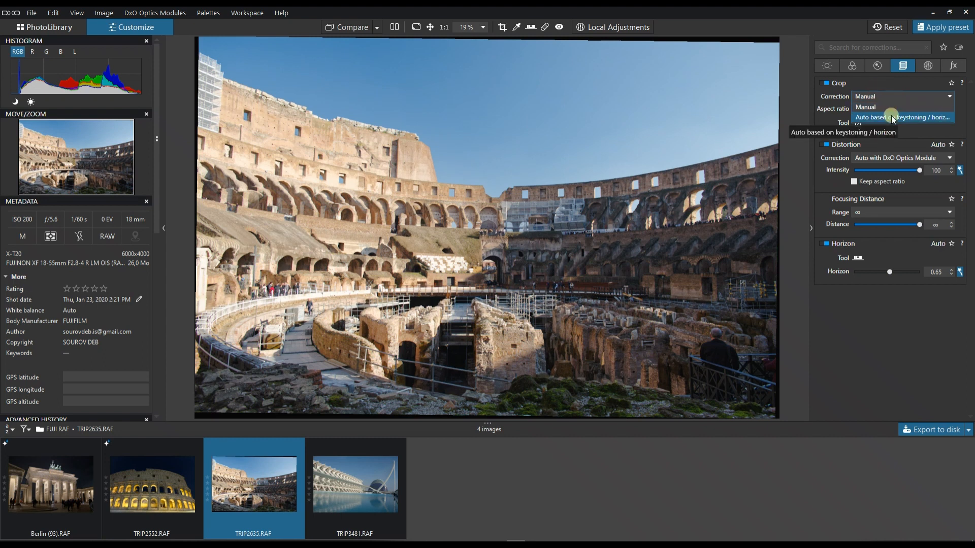
click(894, 117)
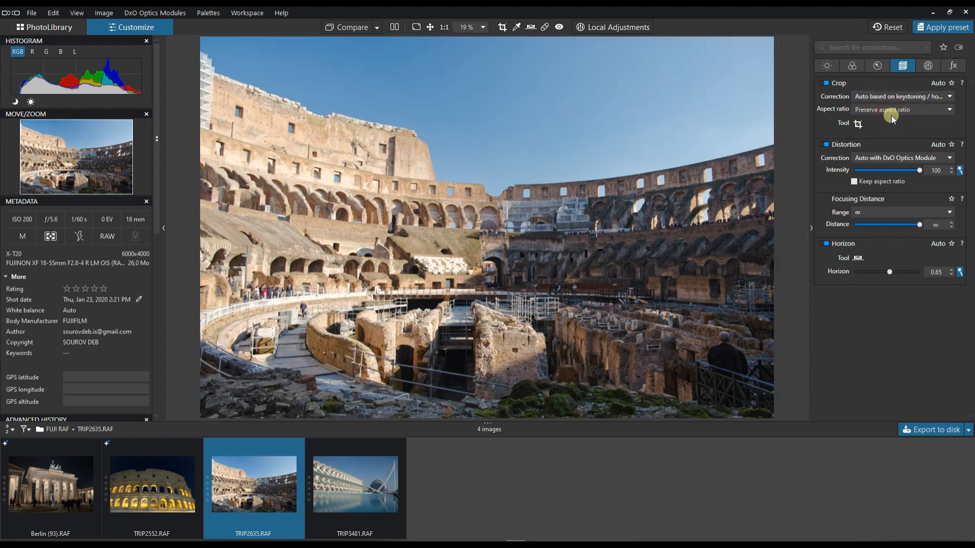
mouse_move(880, 204)
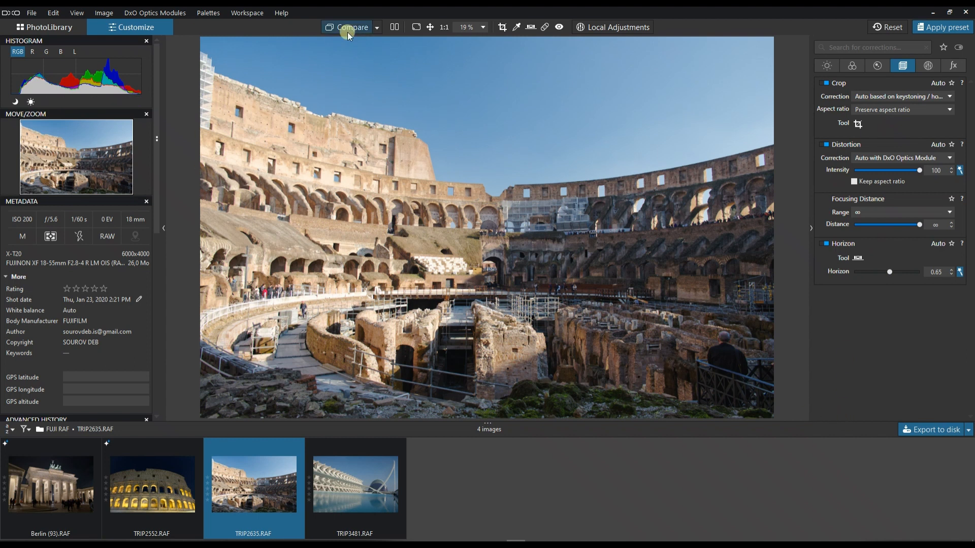
mouse_move(343, 27)
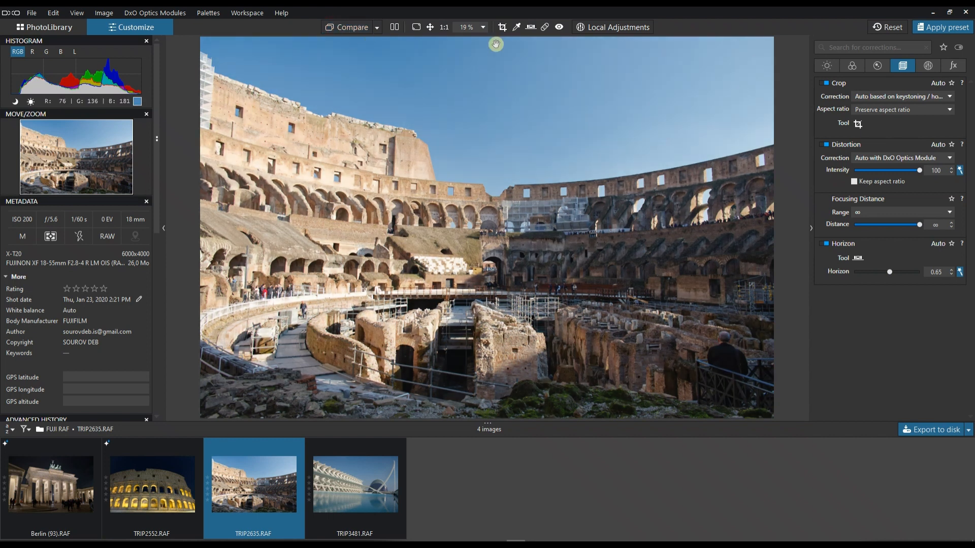
click(927, 65)
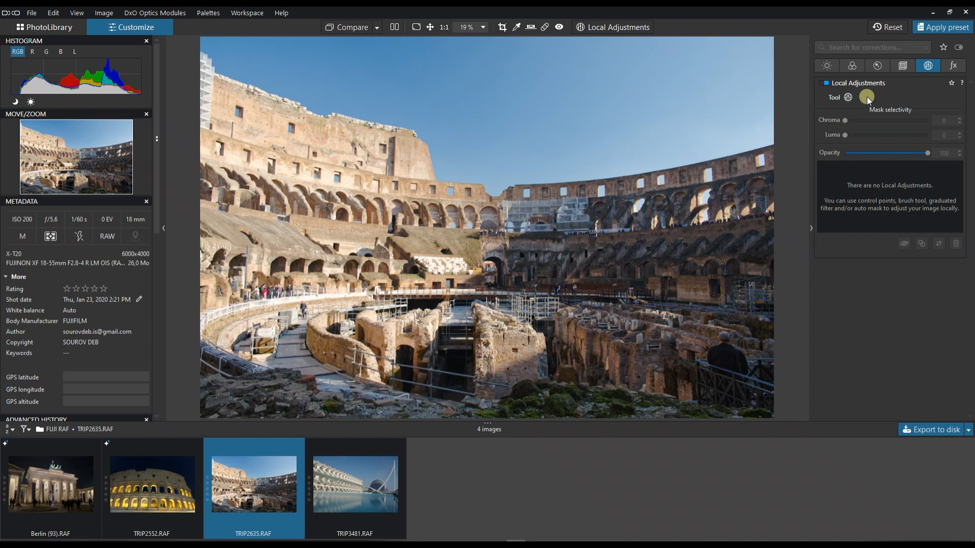
mouse_move(848, 98)
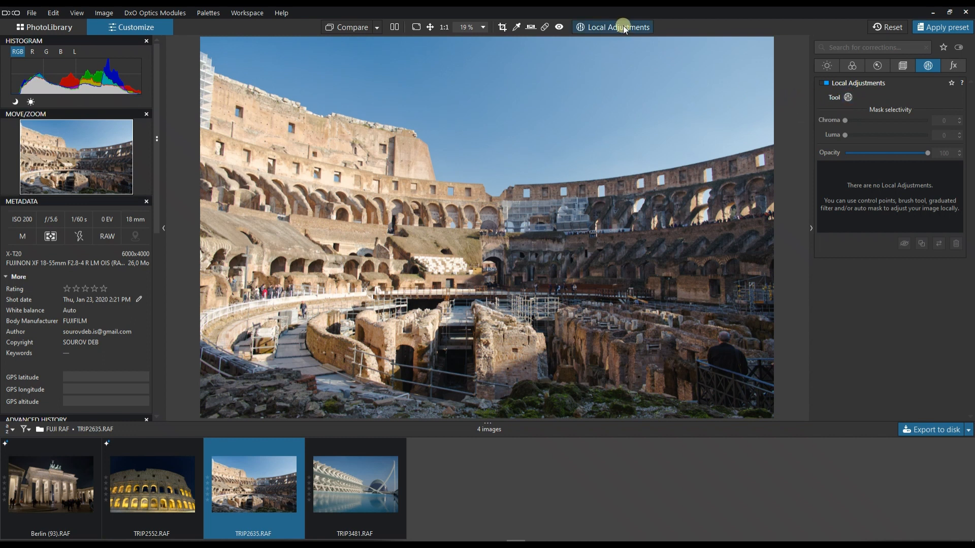
Draw a Control Line across the sky, tilted along the arena wall top.
click(612, 27)
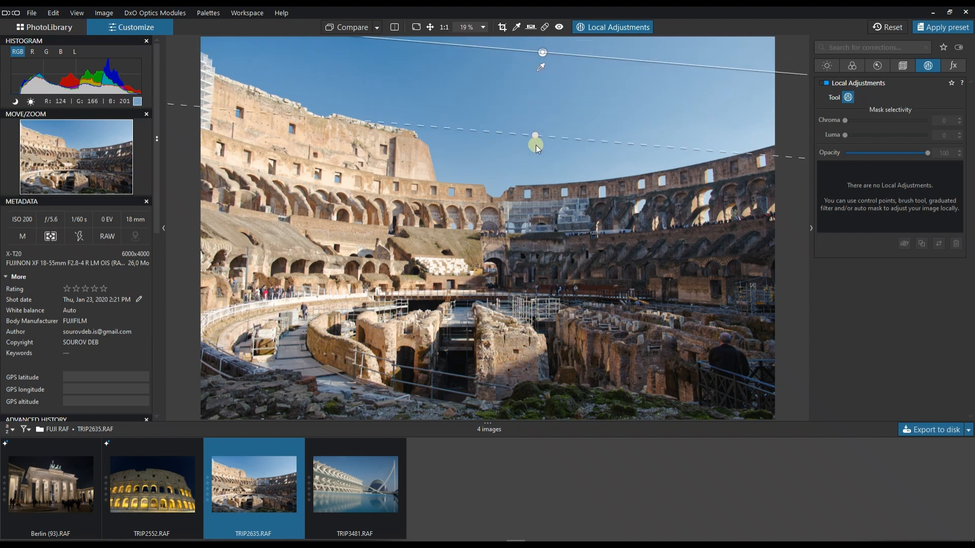
drag(535, 135, 535, 229)
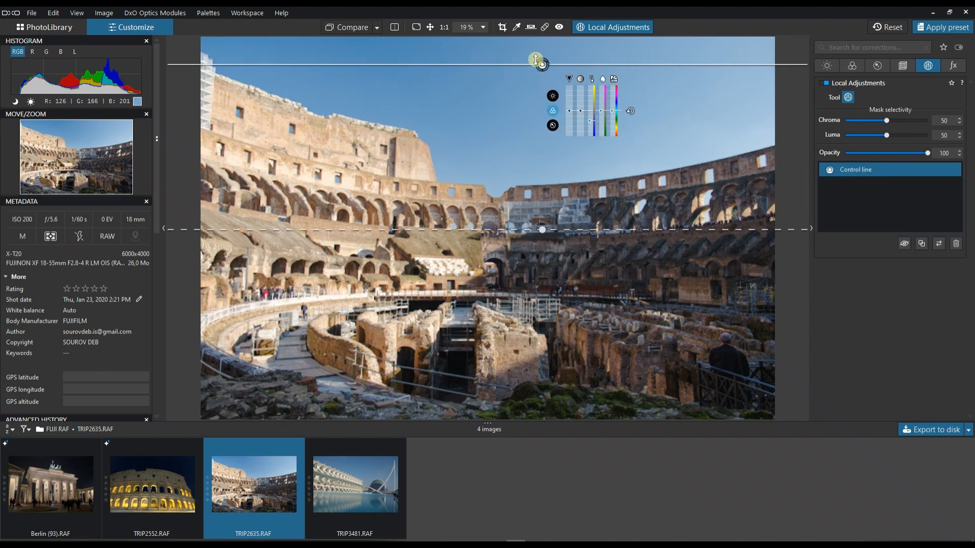
drag(536, 58, 568, 186)
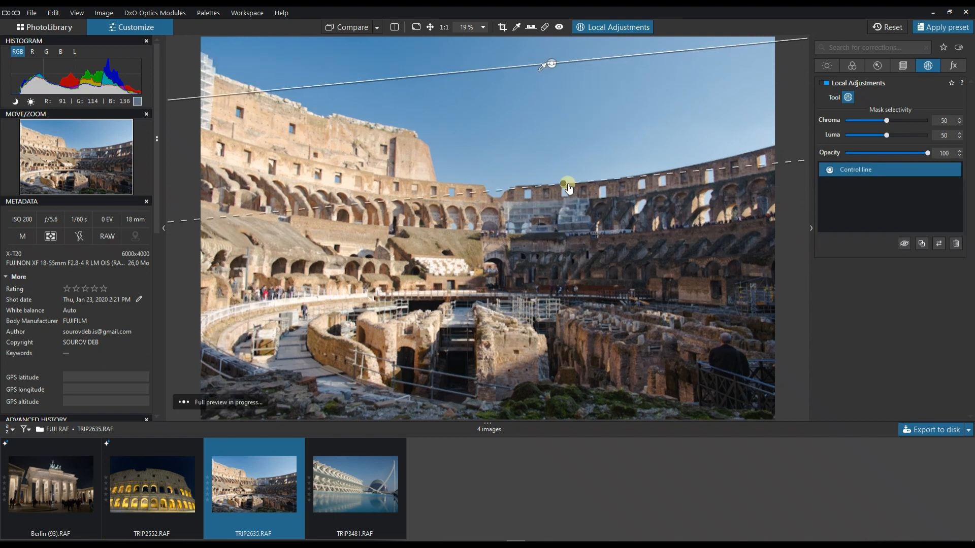
drag(567, 187, 543, 197)
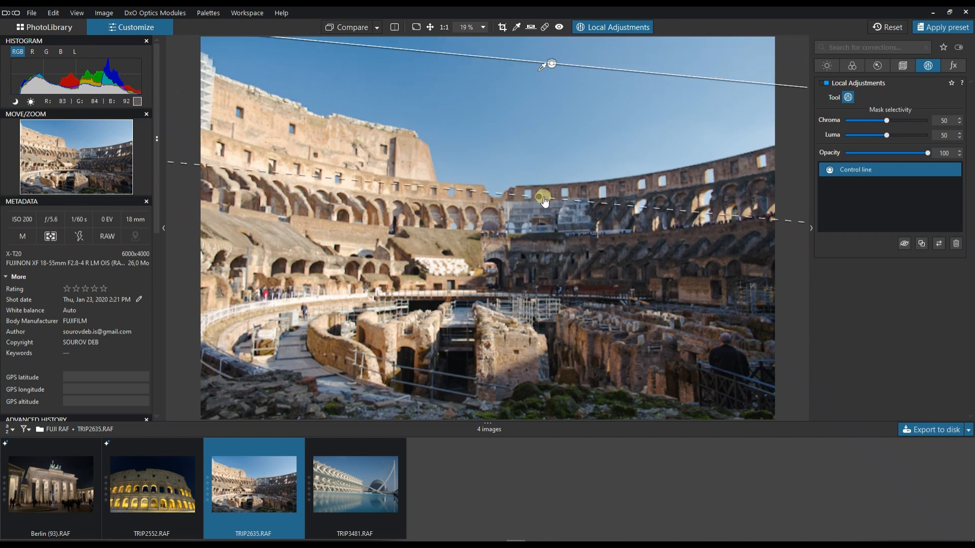
click(550, 64)
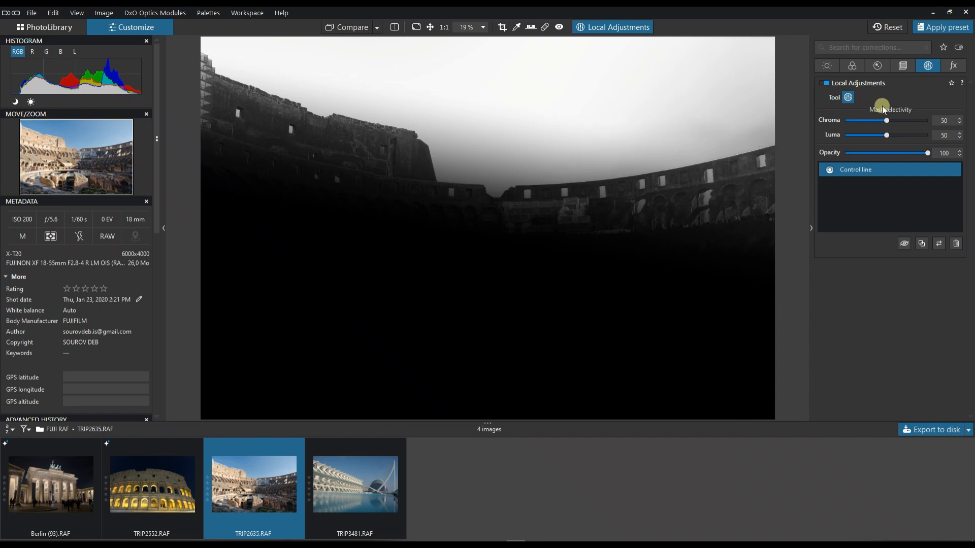
Set the control line mask selectivity to chroma 60 and luma about 23.
drag(886, 120, 902, 121)
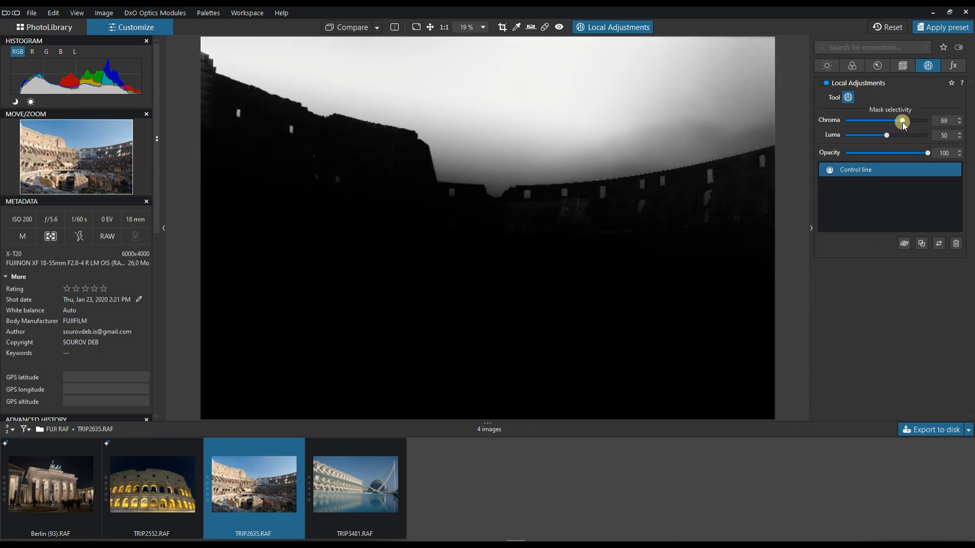
drag(903, 121, 894, 121)
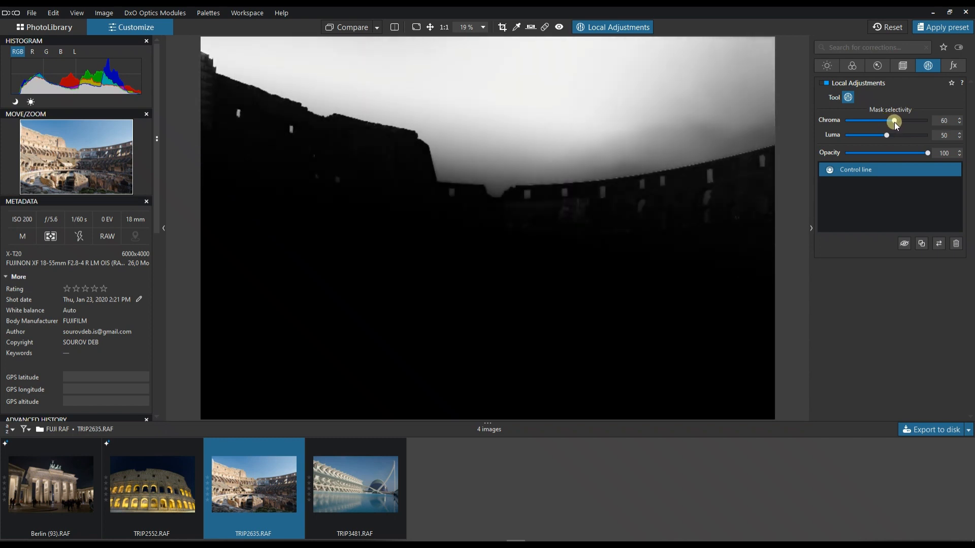
drag(886, 135, 898, 136)
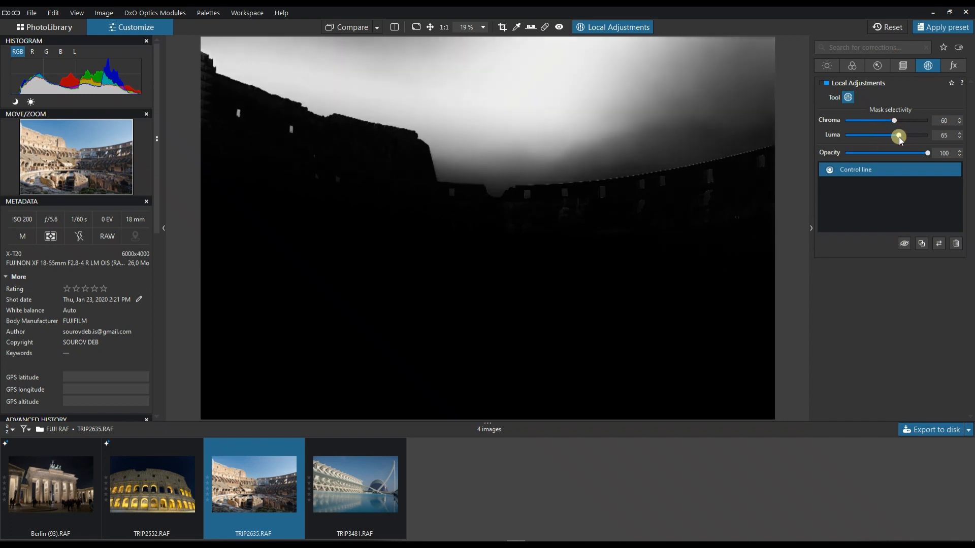
drag(899, 135, 859, 136)
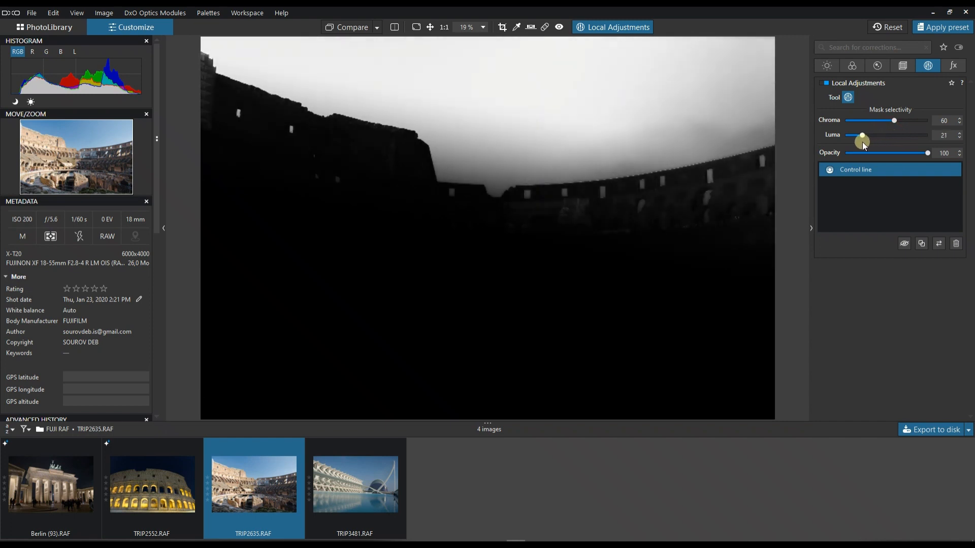
drag(862, 139, 864, 139)
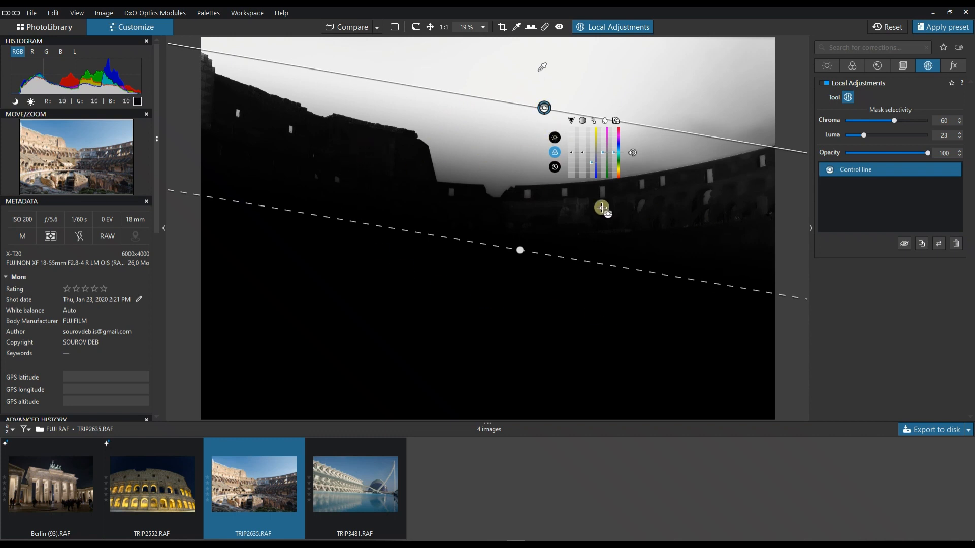
mouse_move(304, 172)
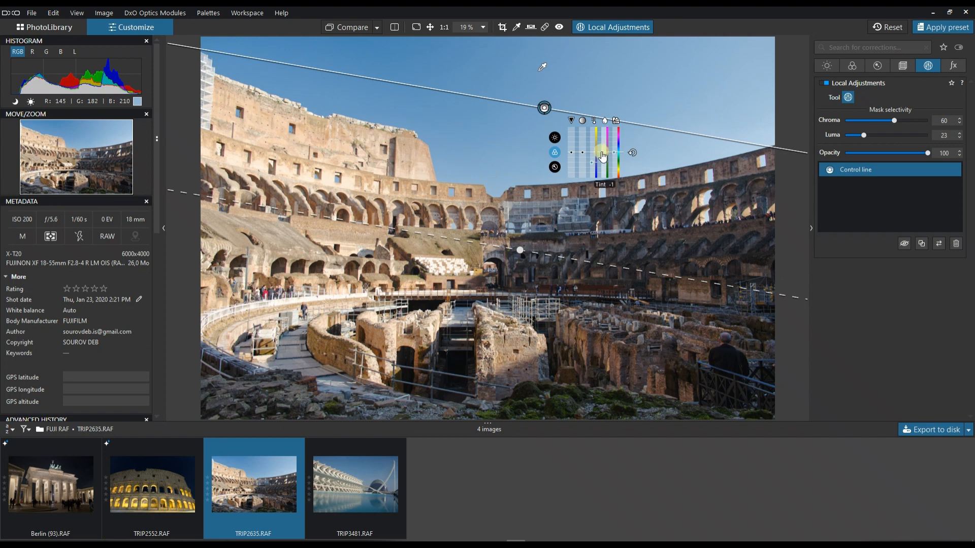
Nudge the sky tint, then raise the control line's Saturation to 40.
drag(601, 154, 612, 154)
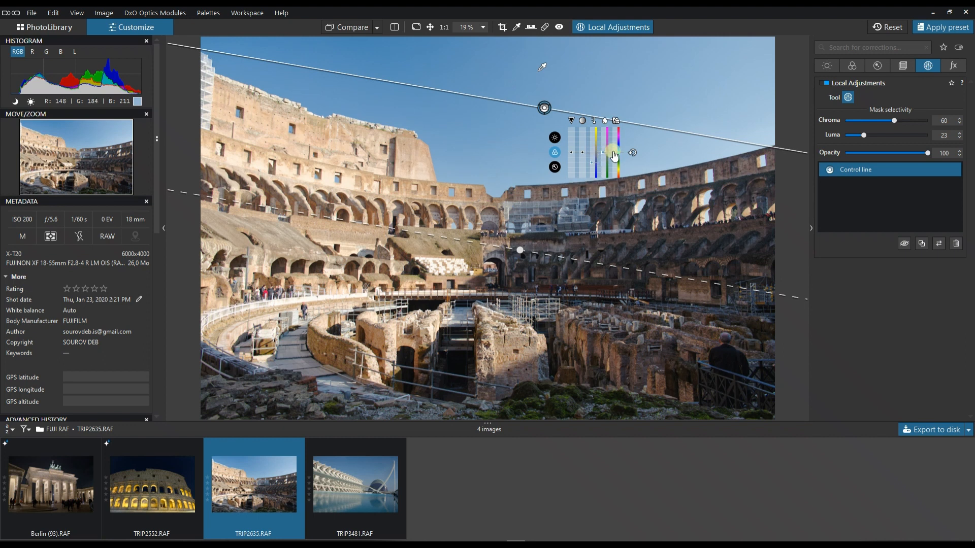
drag(593, 153, 580, 153)
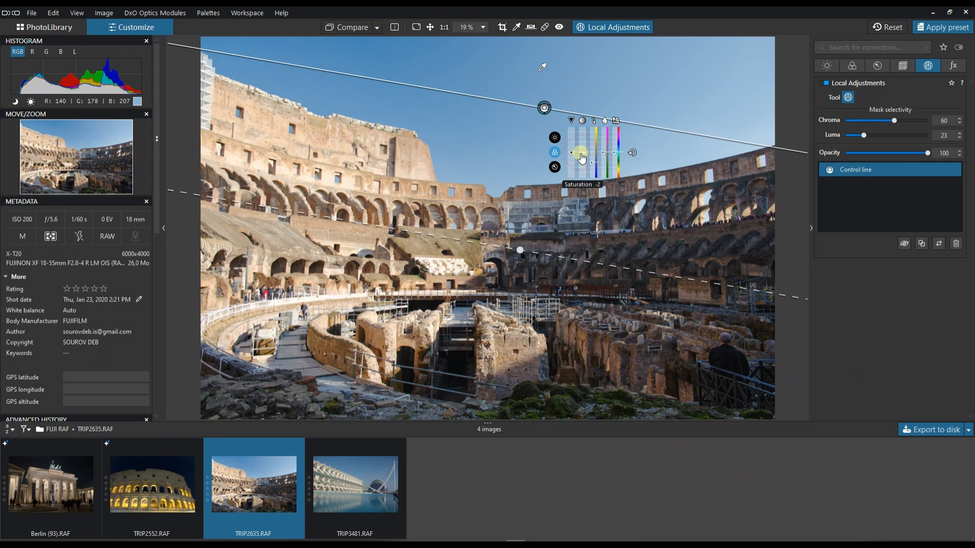
drag(580, 153, 581, 142)
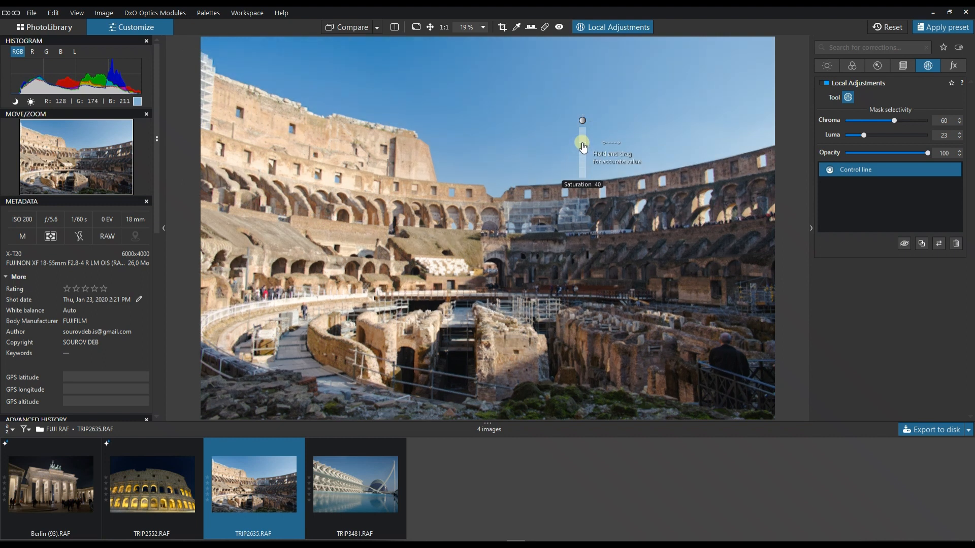
drag(582, 144, 585, 132)
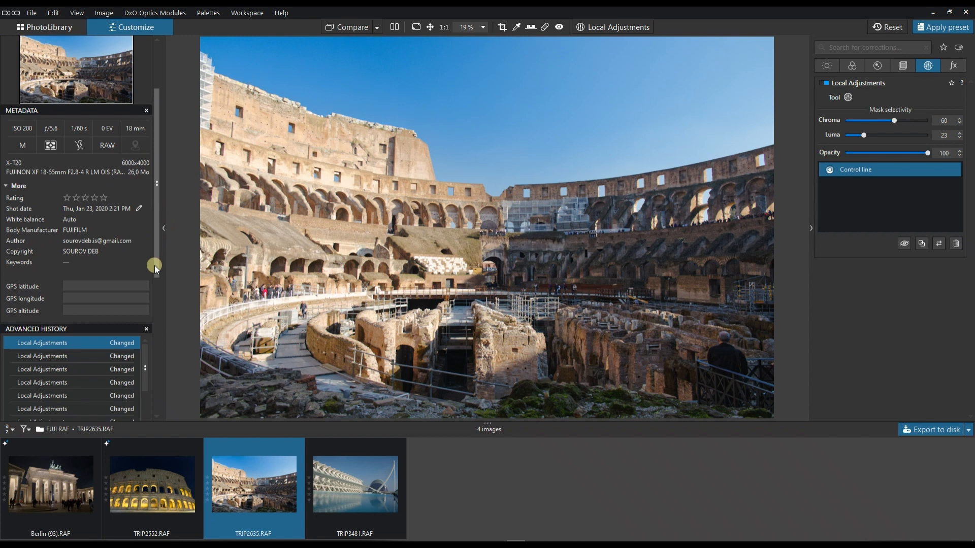
Scroll the left palette down and bring up the Preset Editor with its preset folders.
scroll(down, 3)
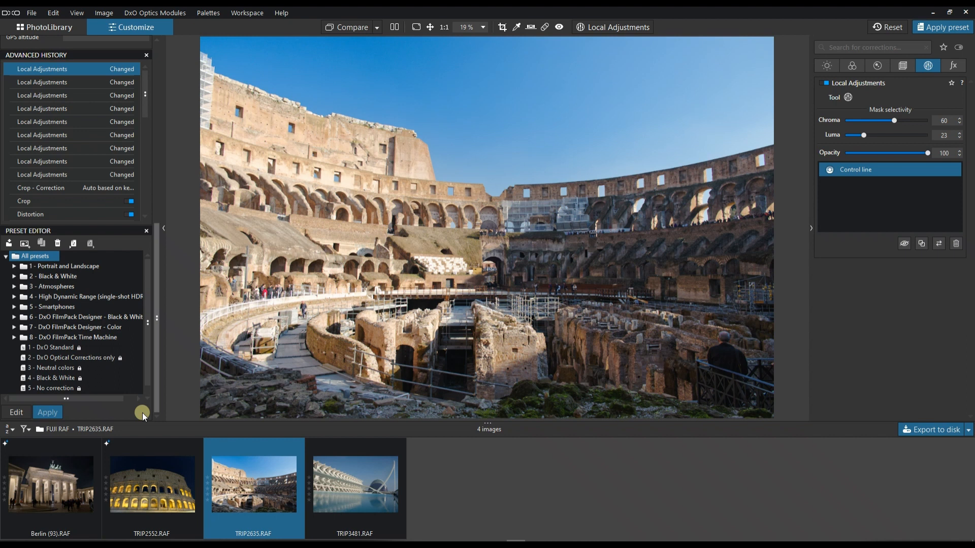
click(70, 358)
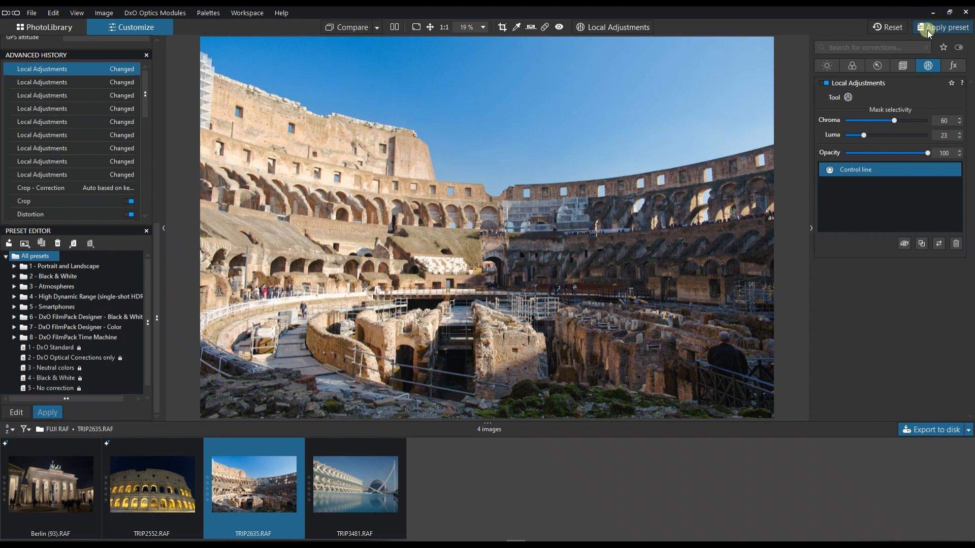
Open the preset preview gallery and scroll down toward the FilmPack Designer color looks.
click(942, 27)
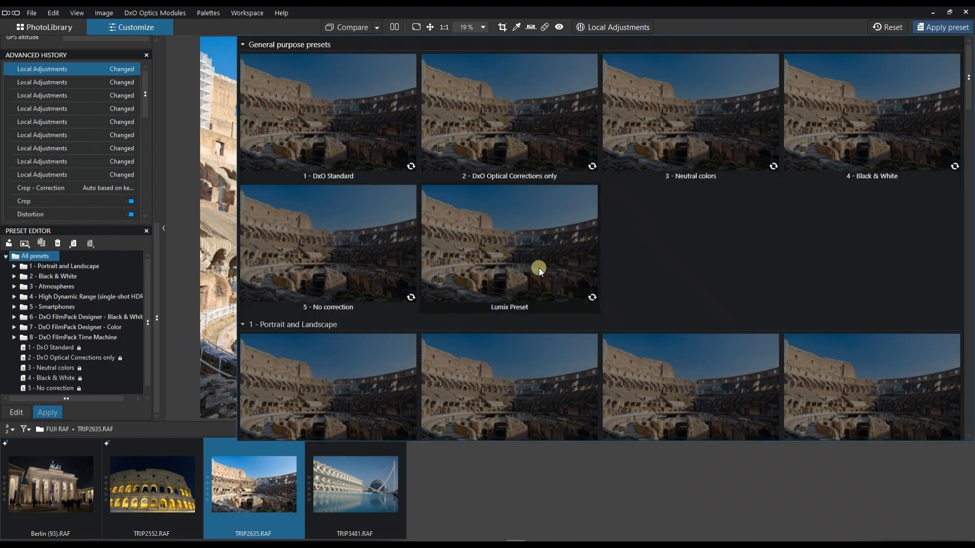
scroll(down, 3)
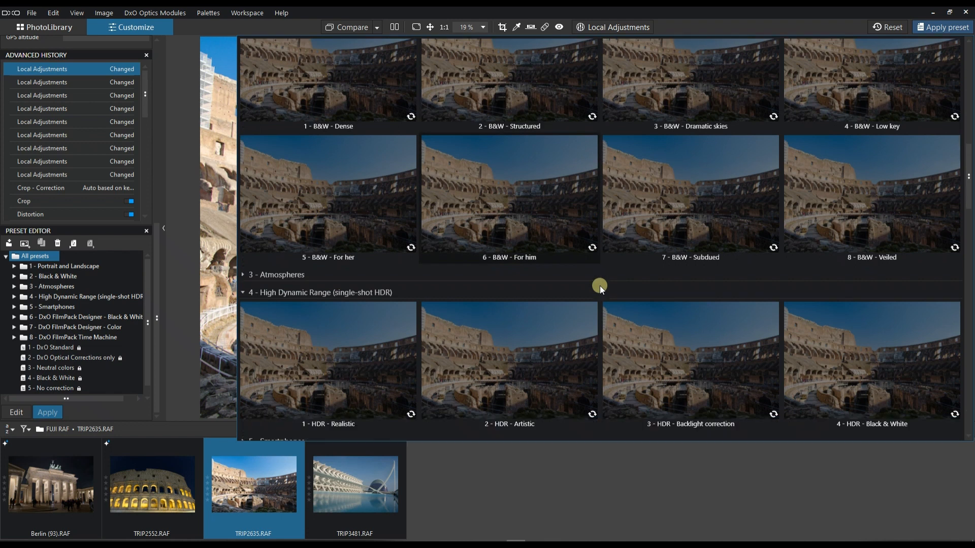
scroll(down, 3)
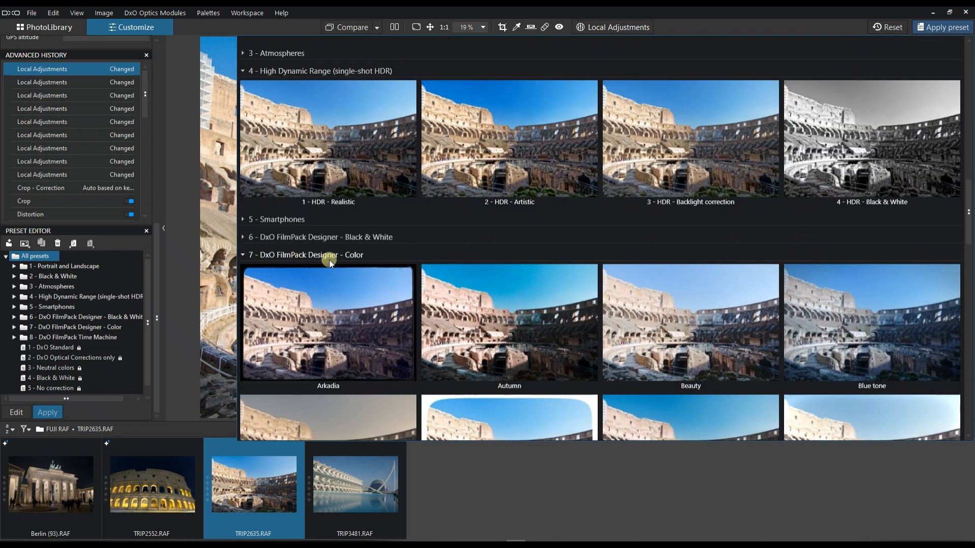
scroll(down, 3)
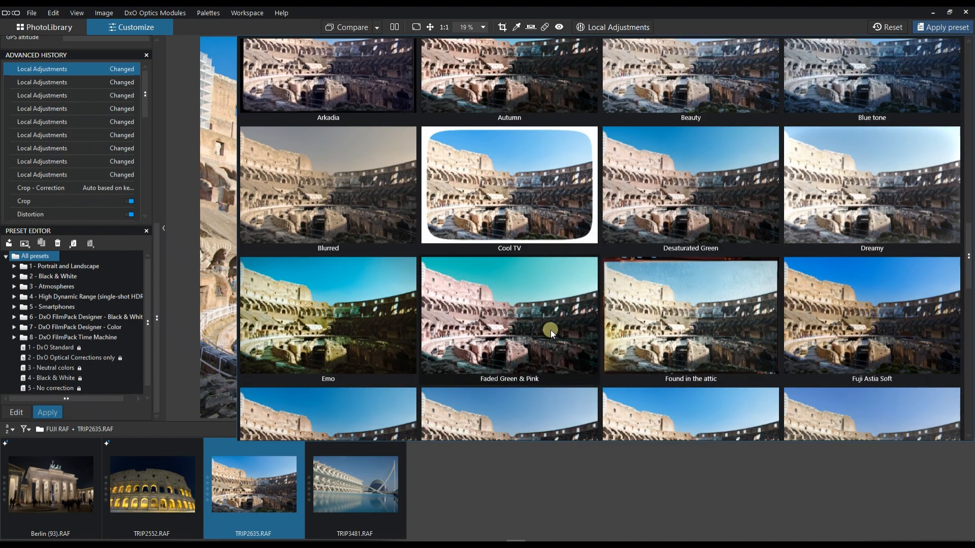
scroll(down, 3)
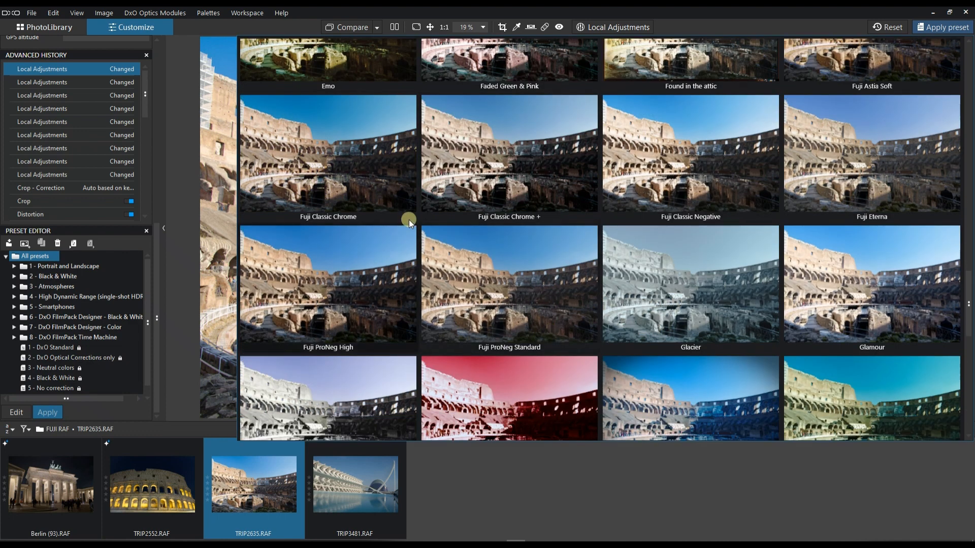
mouse_move(309, 228)
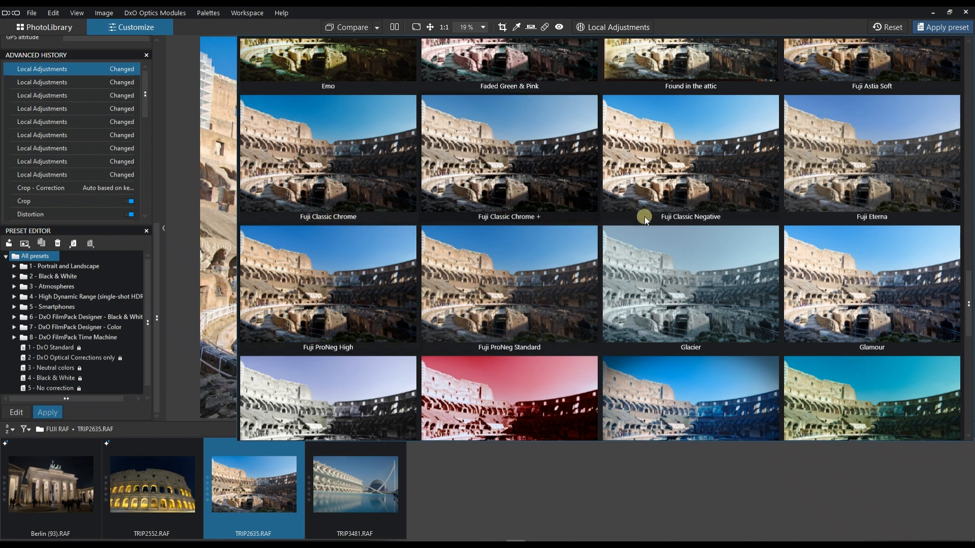
mouse_move(873, 217)
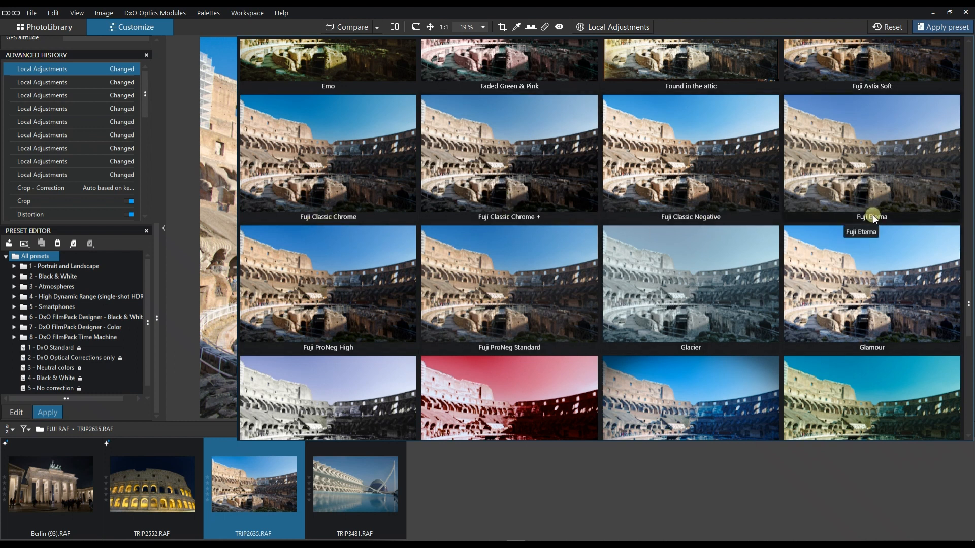
mouse_move(339, 342)
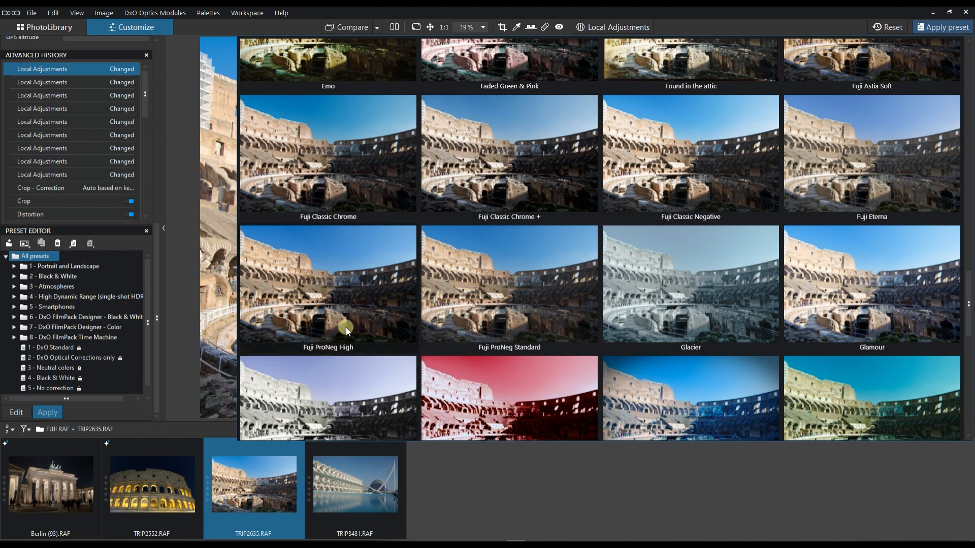
mouse_move(532, 221)
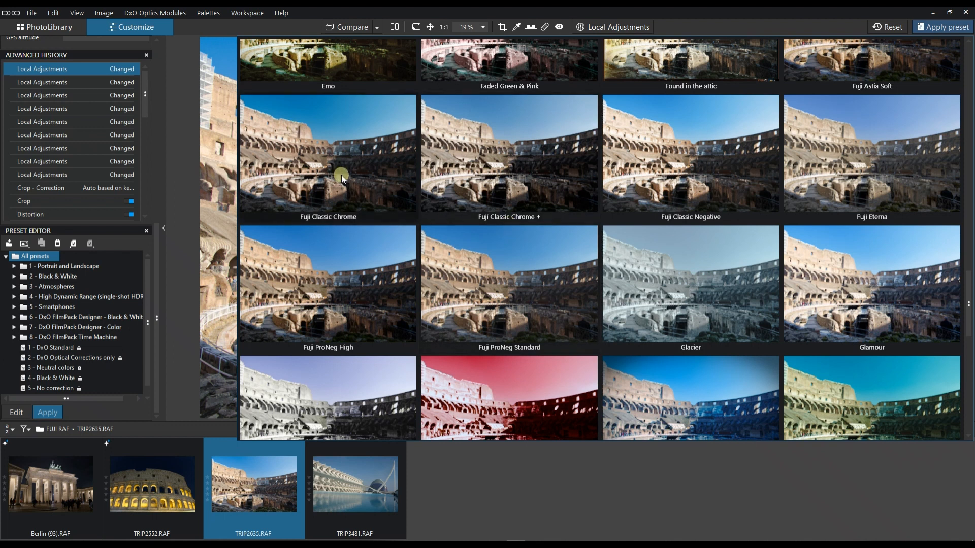
mouse_move(936, 205)
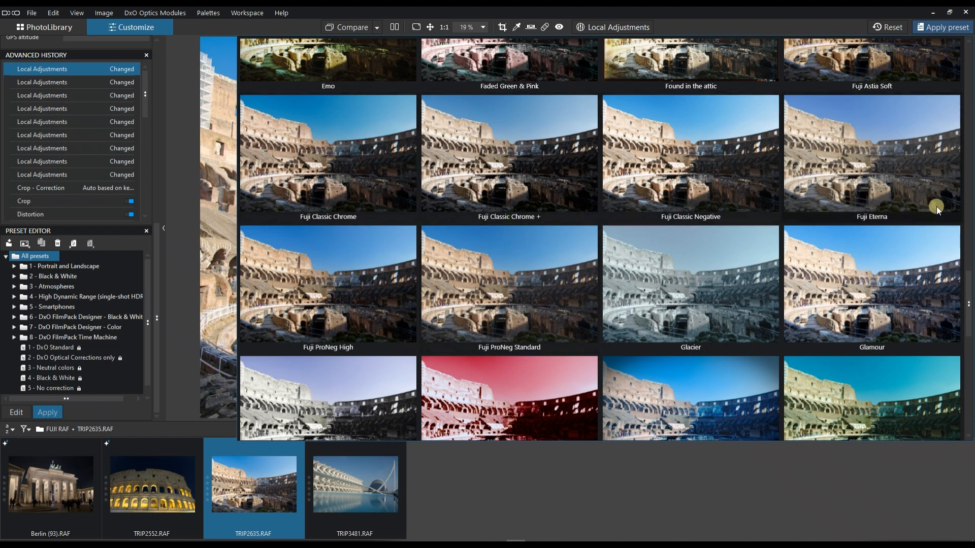
mouse_move(310, 191)
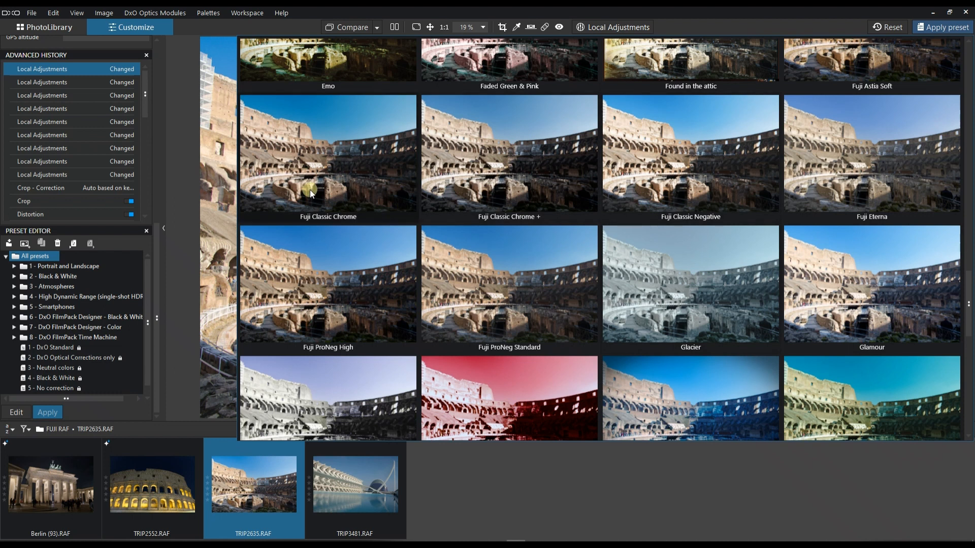
mouse_move(682, 221)
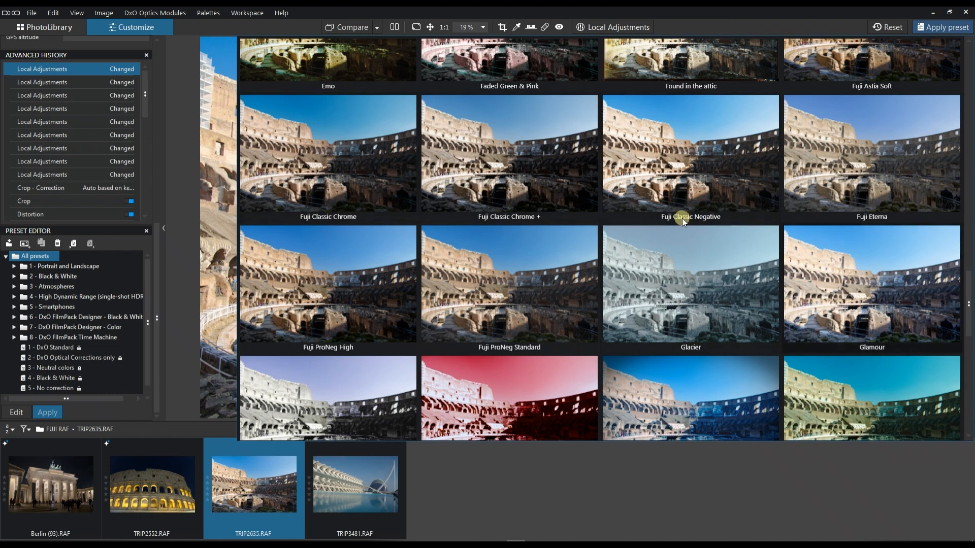
mouse_move(638, 175)
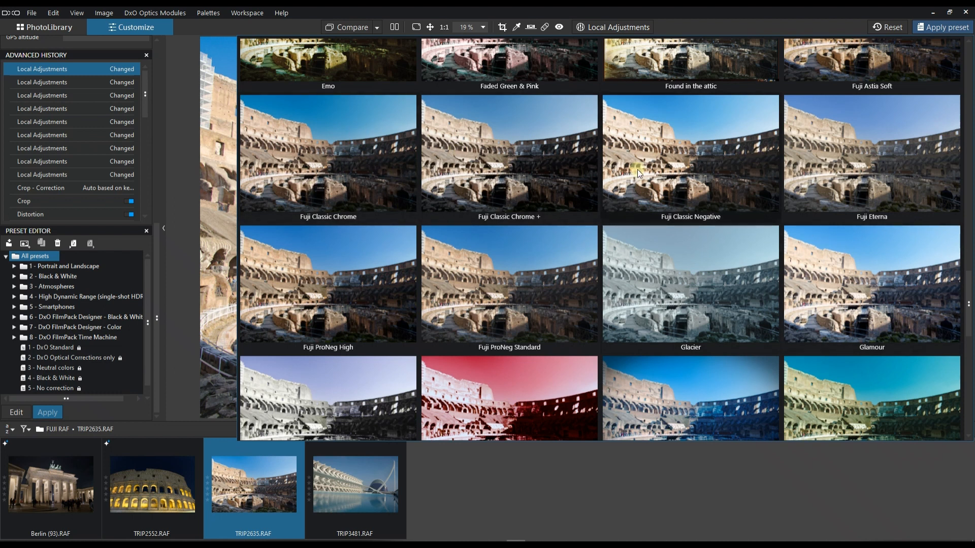
mouse_move(316, 189)
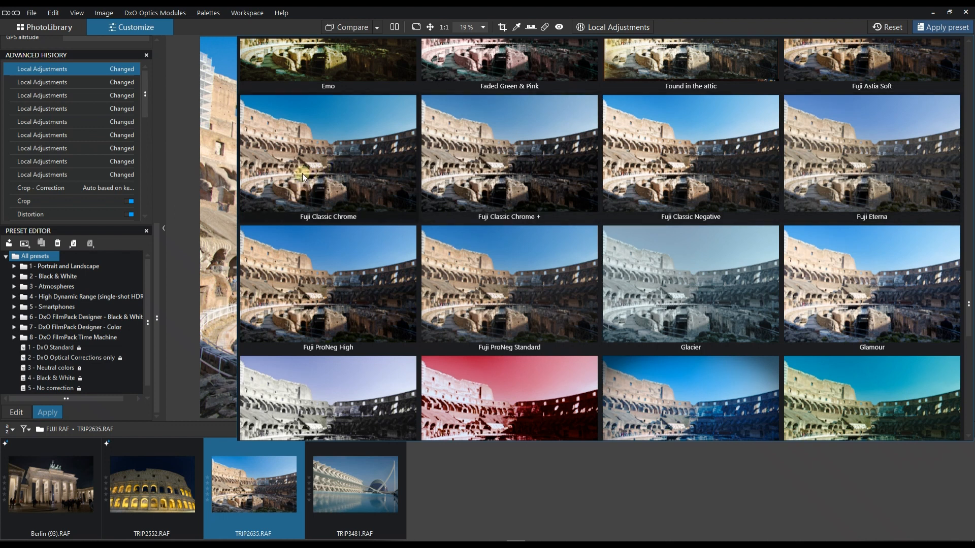
mouse_move(789, 194)
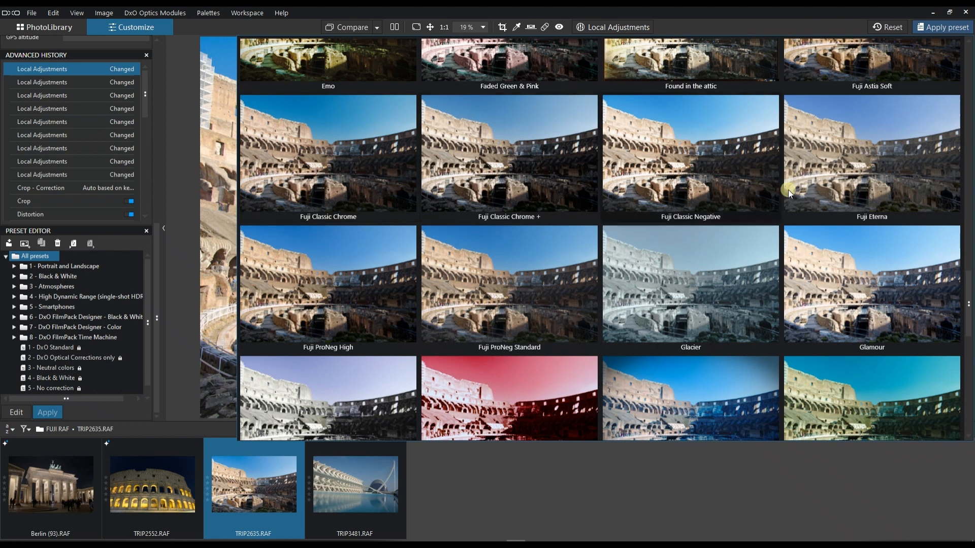
mouse_move(849, 198)
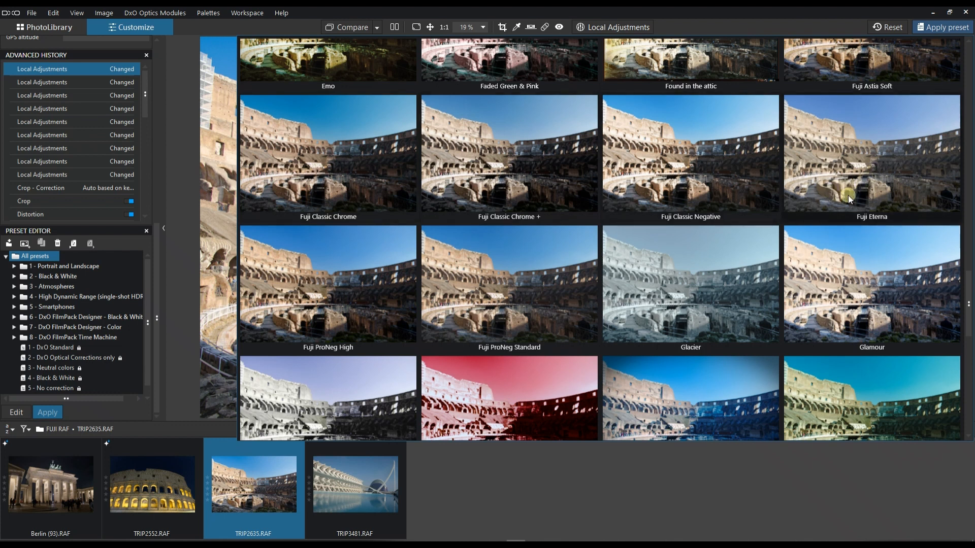
mouse_move(497, 353)
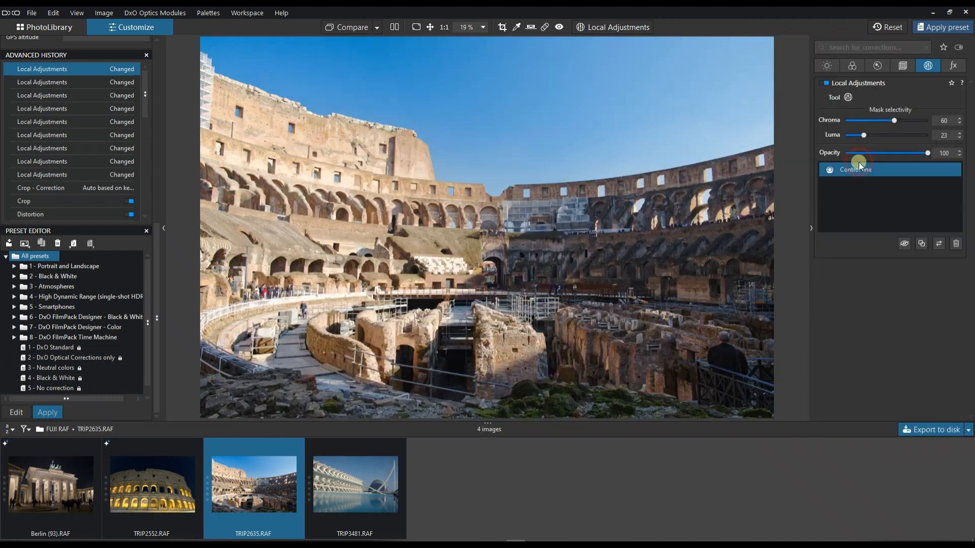
Close the preset gallery with Fuji Eterna applied and logged in the edit history.
click(942, 27)
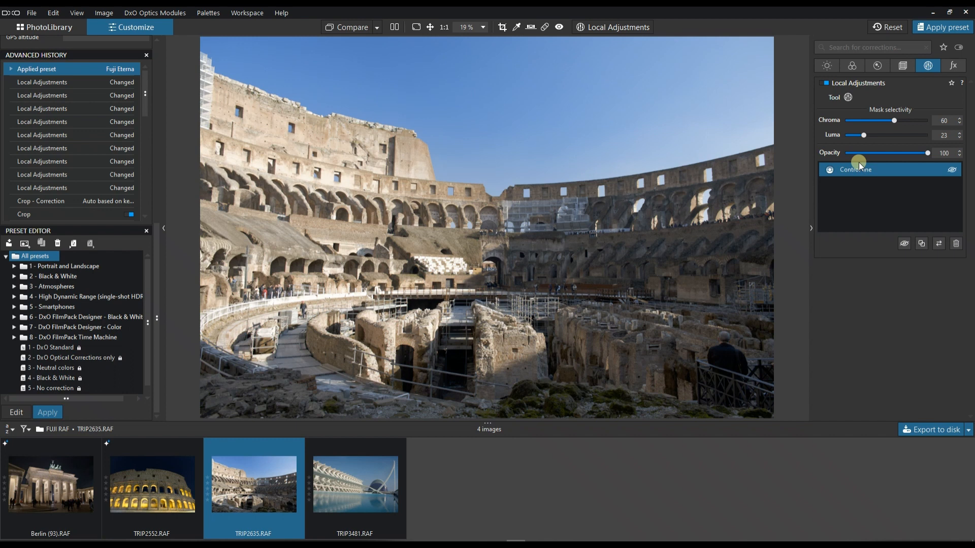
mouse_move(418, 27)
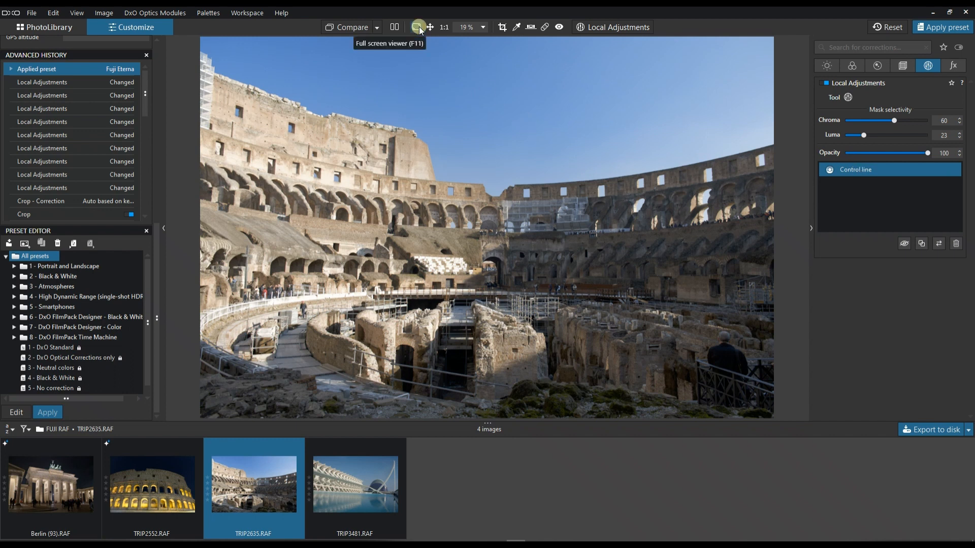